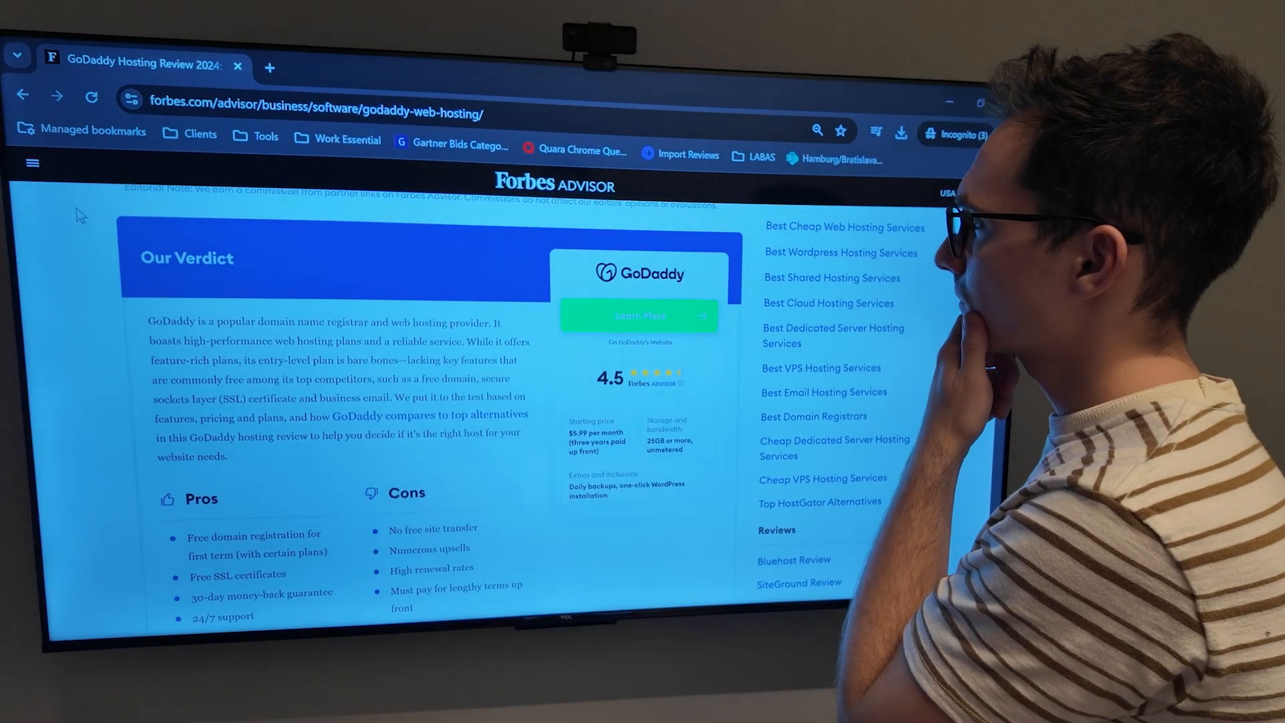
- Scroll through the archived GoDaddy homepage snapshot showing the 99¢ .INFO sale
scroll("down", 3)
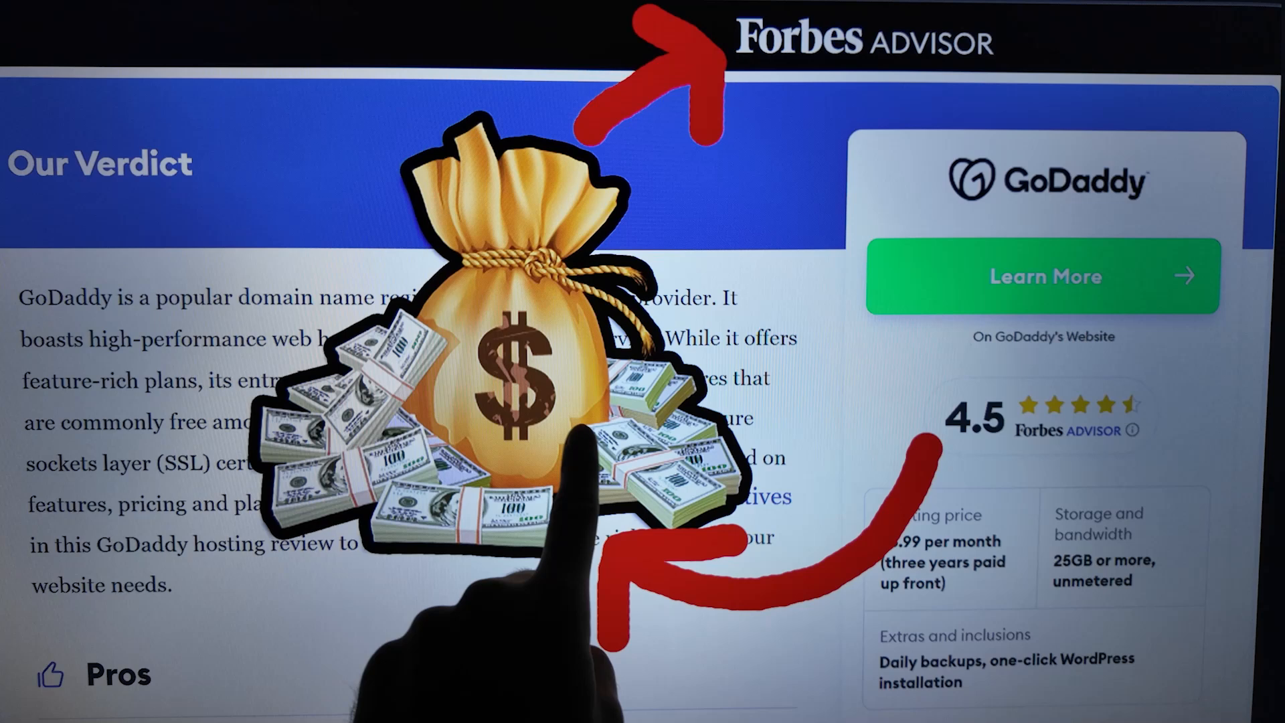
scroll("down", 3)
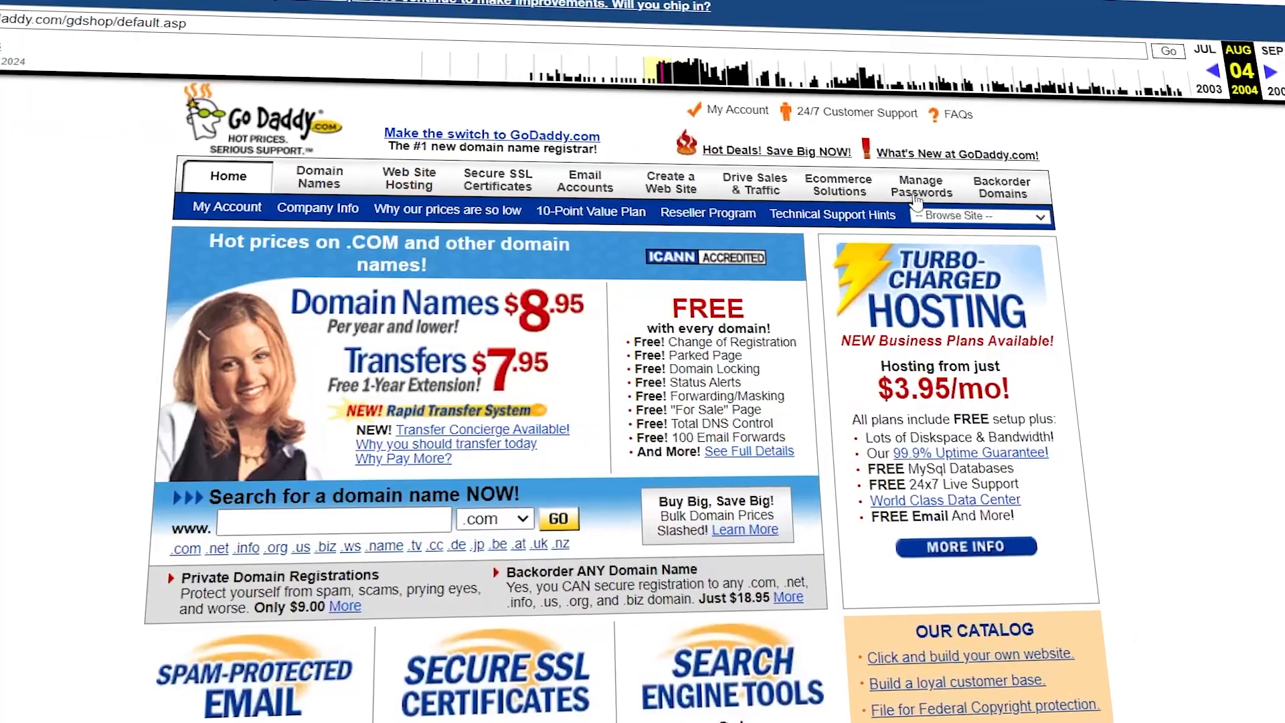
scroll("down", 3)
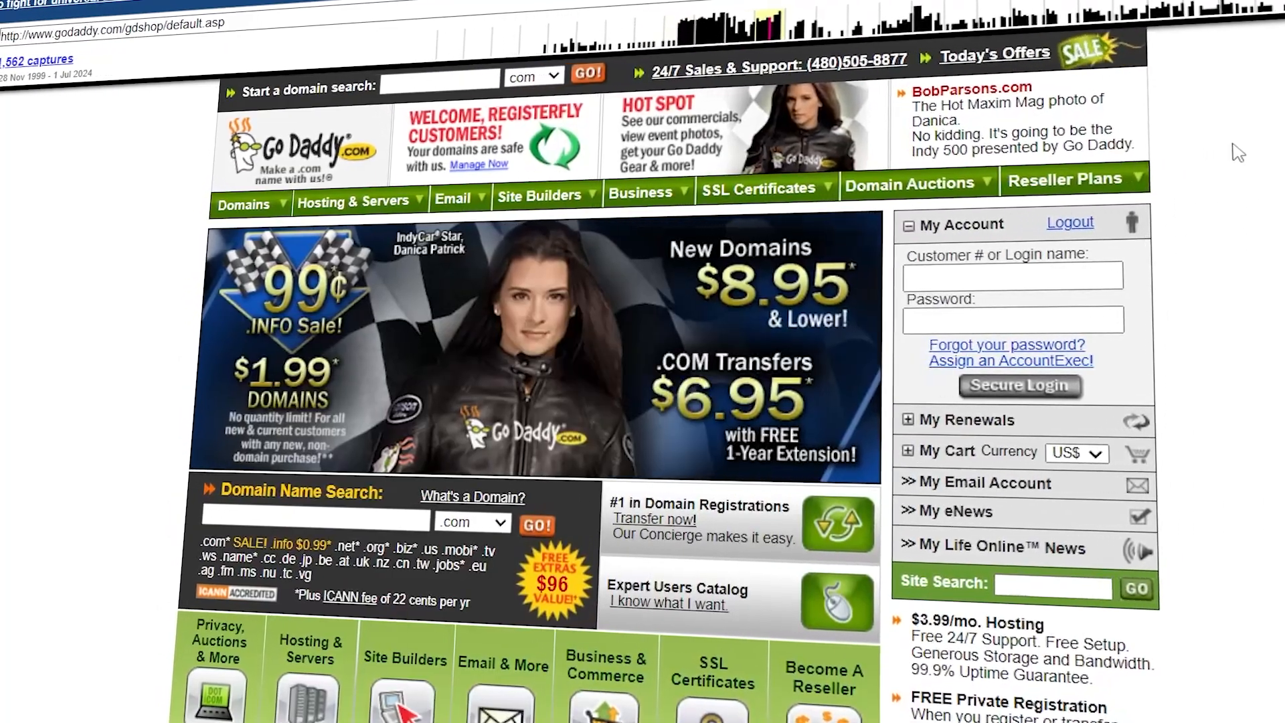
scroll("down", 3)
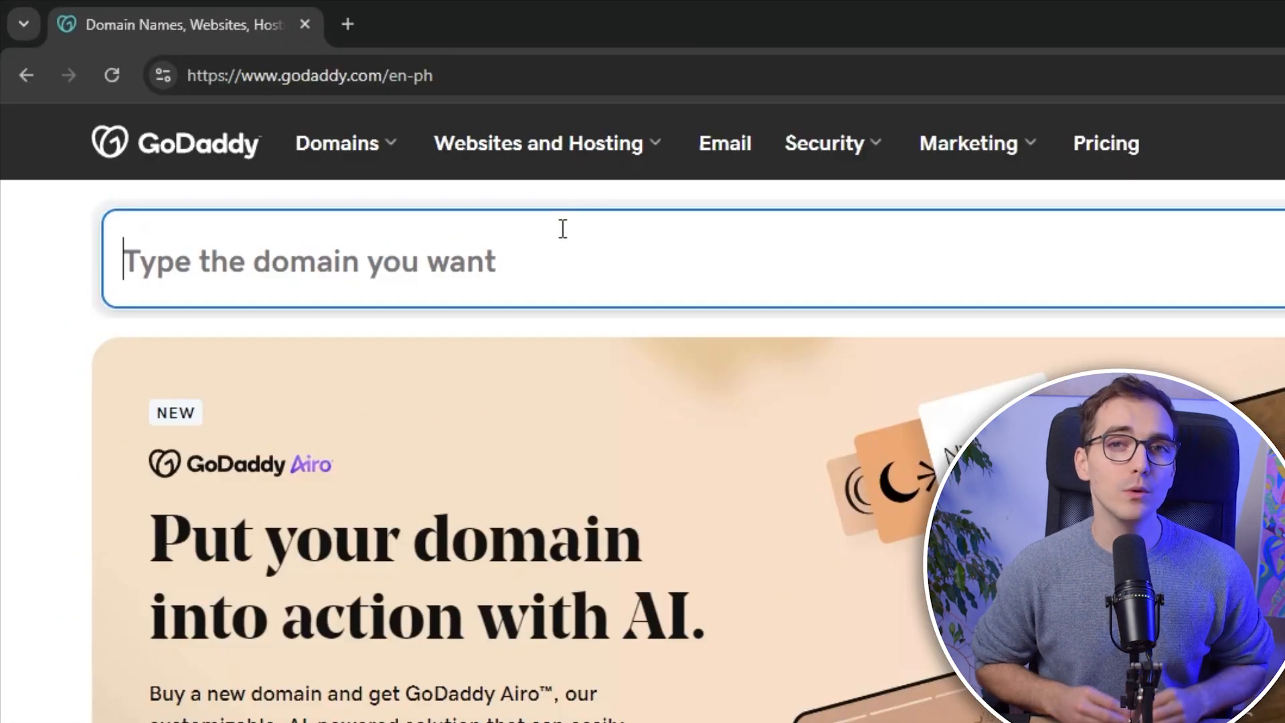
- Search for lukaknowstesting and claim the exact-match .com at $0.19 via Make It Yours
type("lukaknowstestingdomain.com")
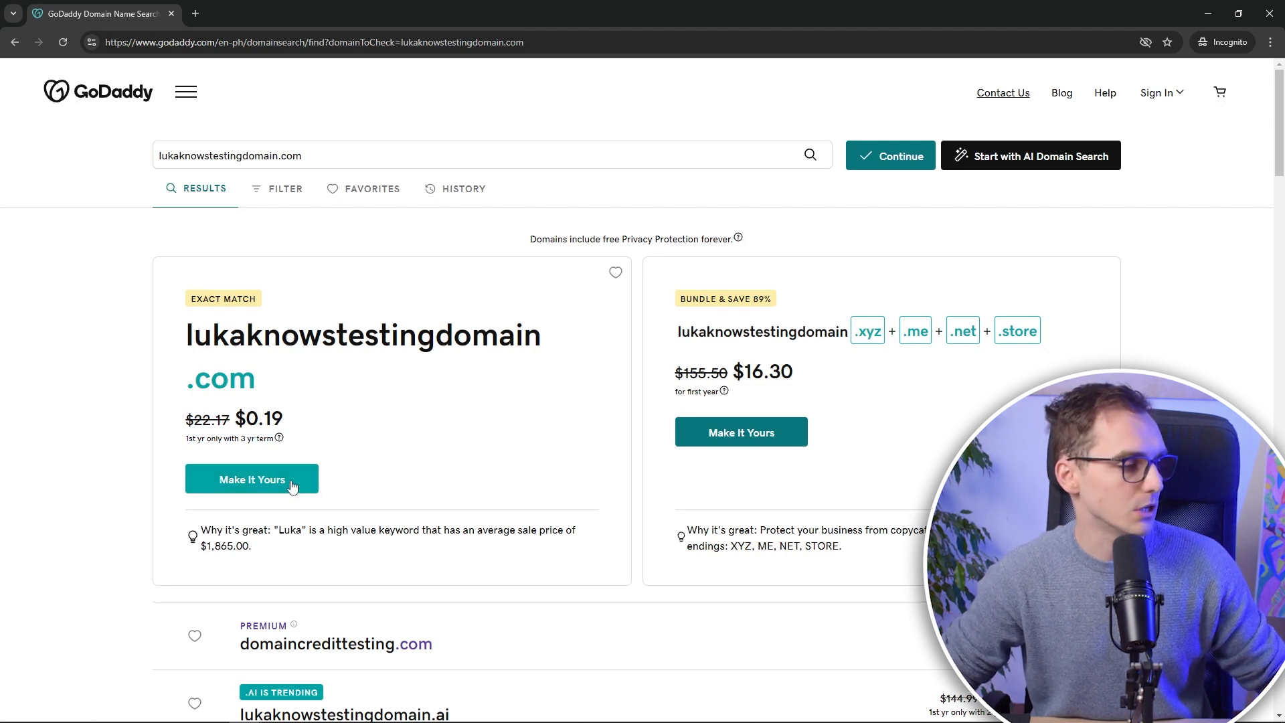
left_click(252, 480)
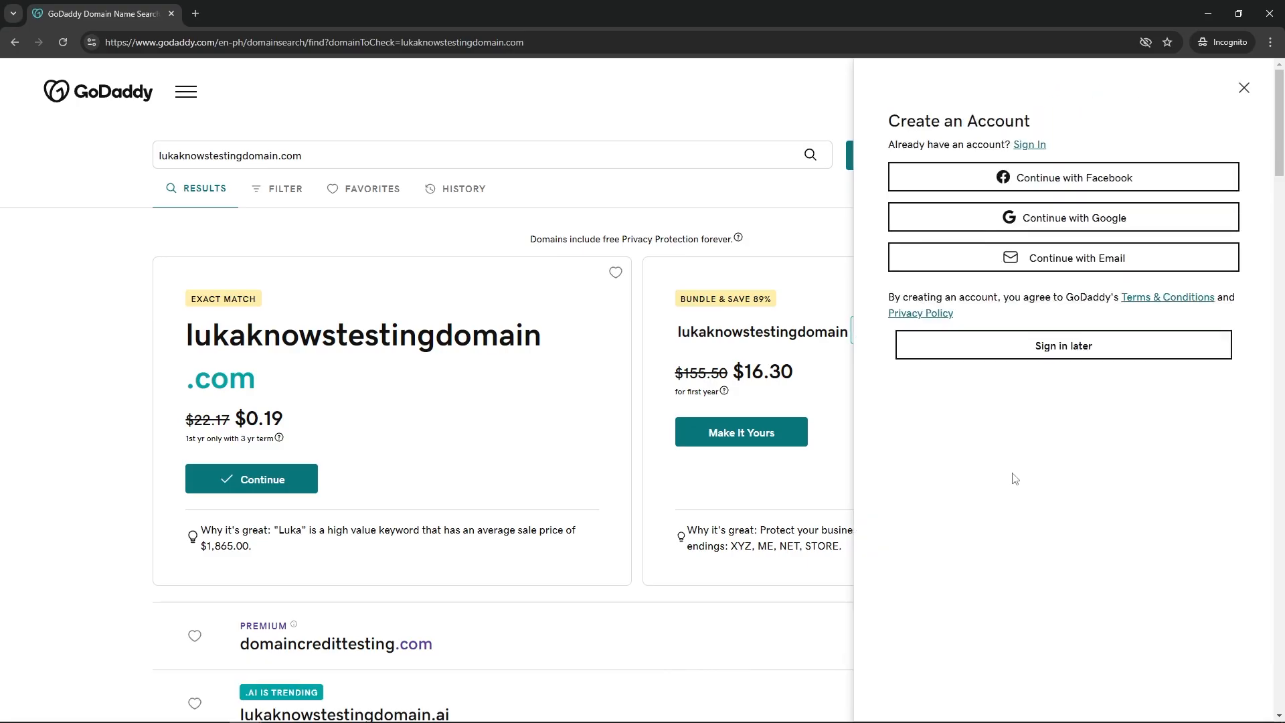
- Skip account creation with Sign in later, try Ultimate Domain Protection, then reselect No Domain Protection
left_click(1061, 345)
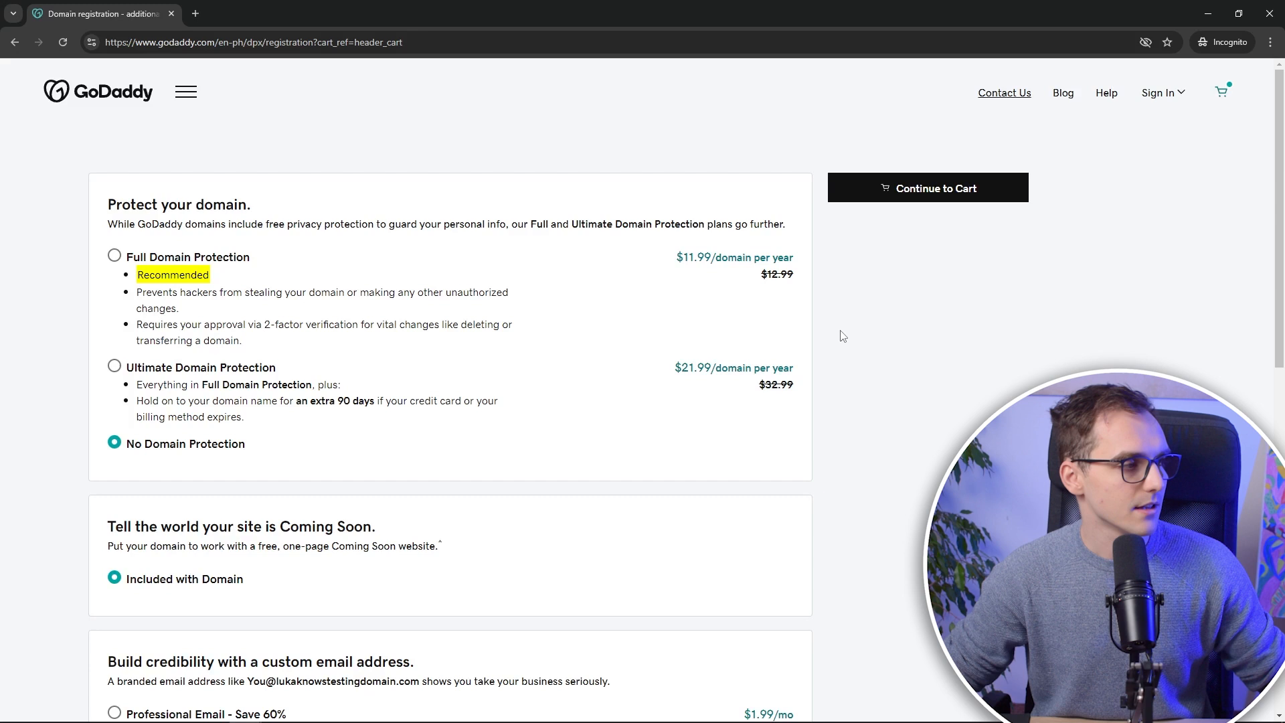
mouse_move(807, 320)
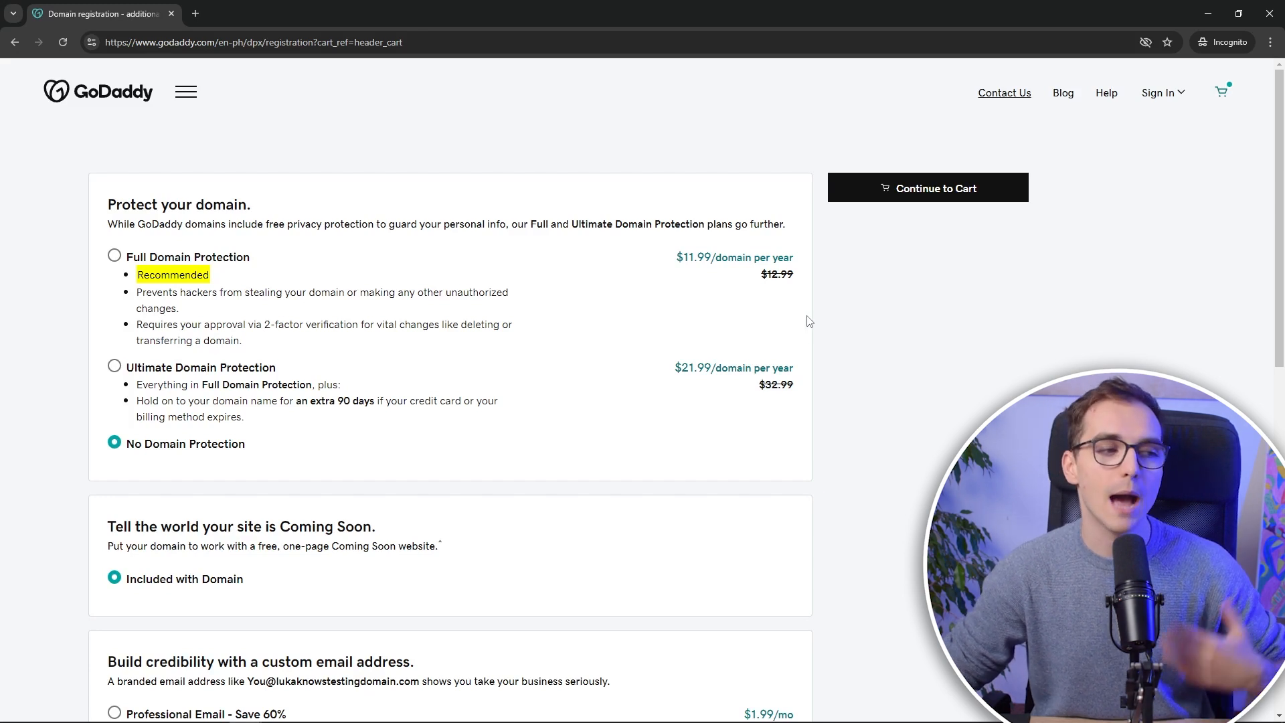
scroll("down", 3)
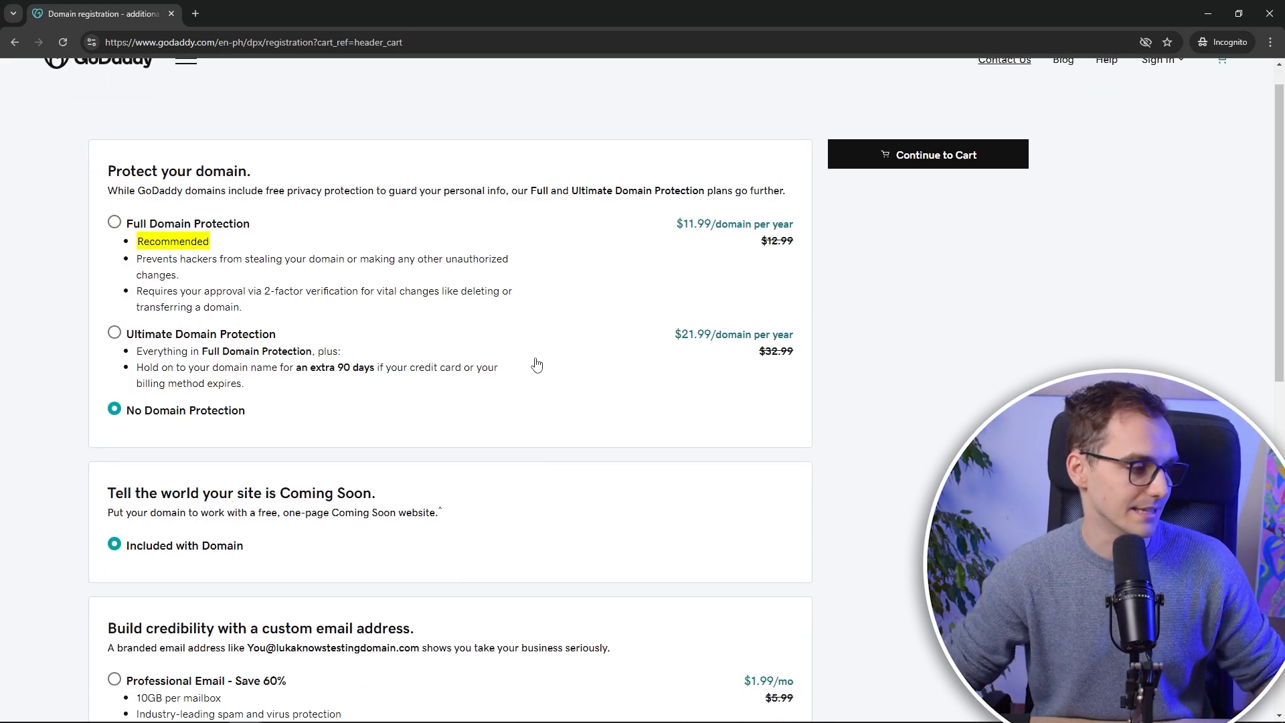
scroll("down", 3)
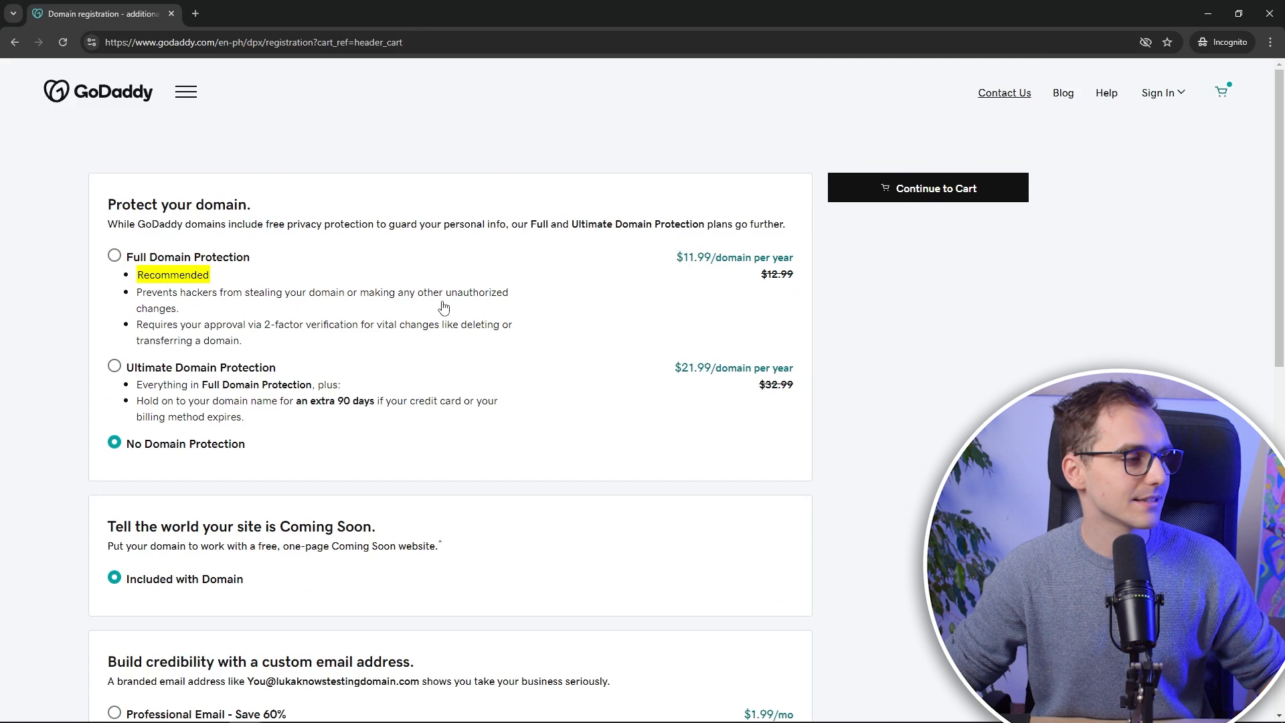
scroll("down", 3)
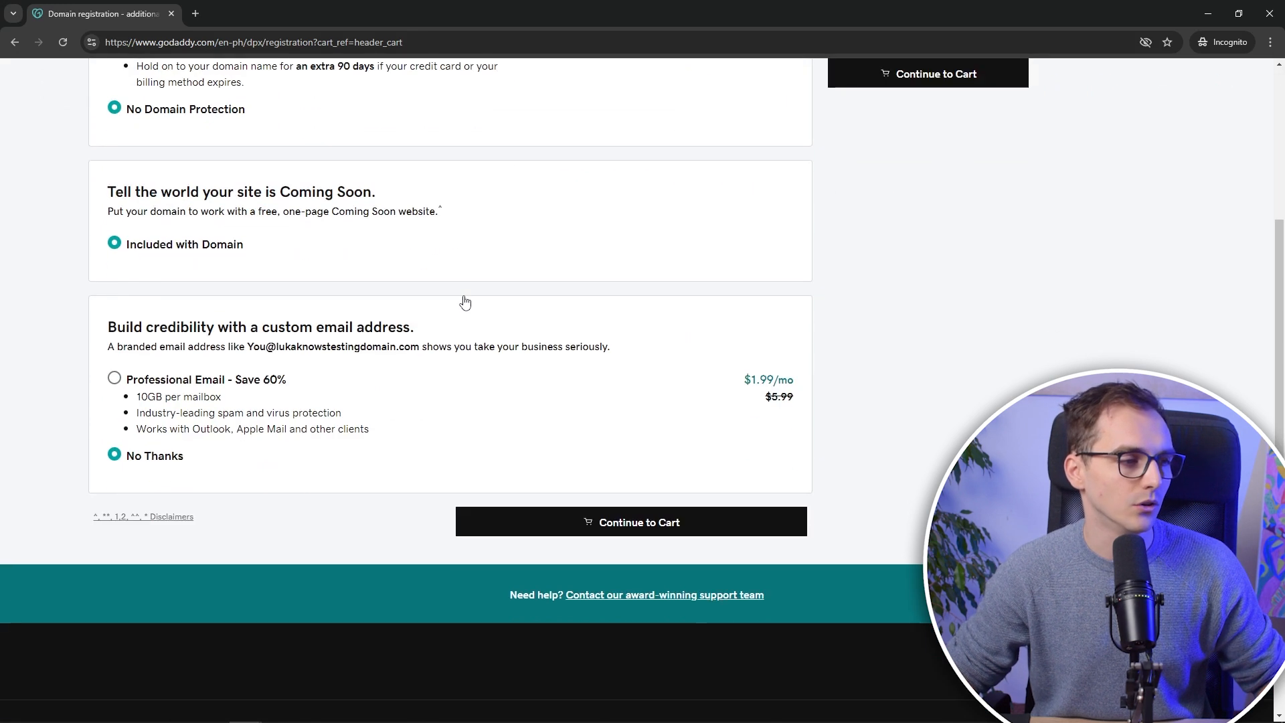
mouse_move(549, 403)
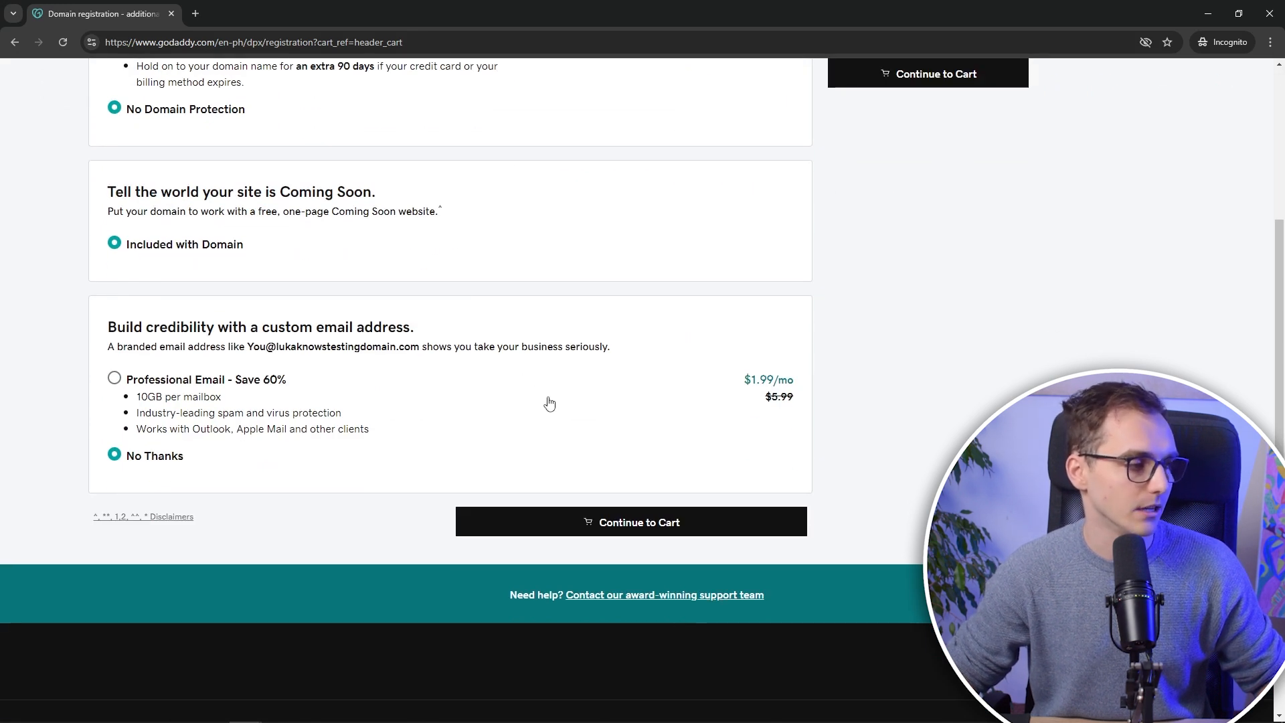
scroll("up", 3)
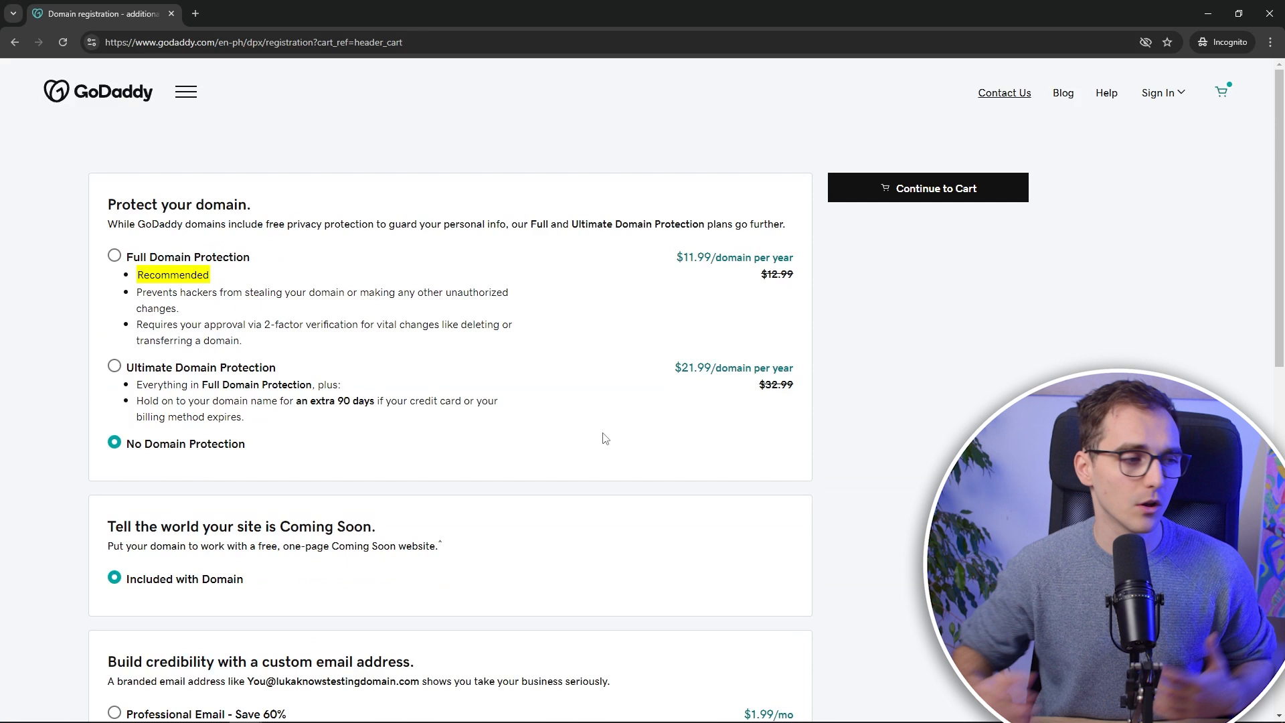
mouse_move(225, 272)
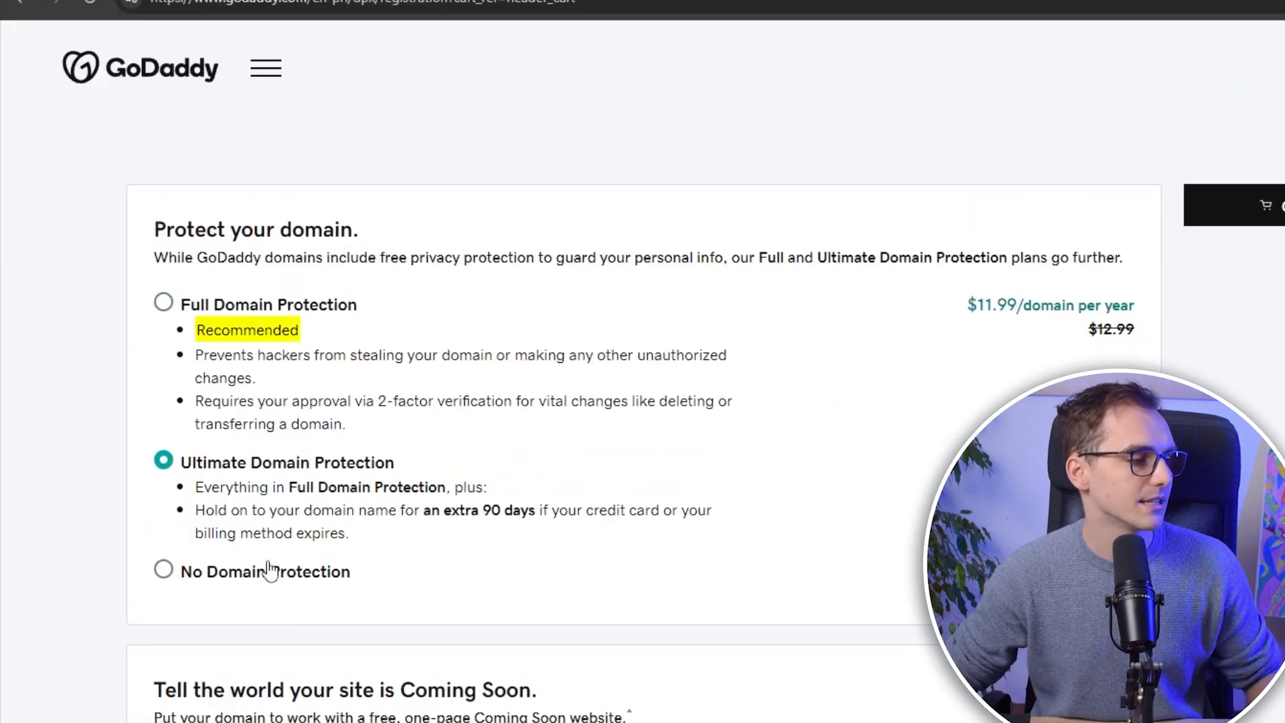
left_click(162, 571)
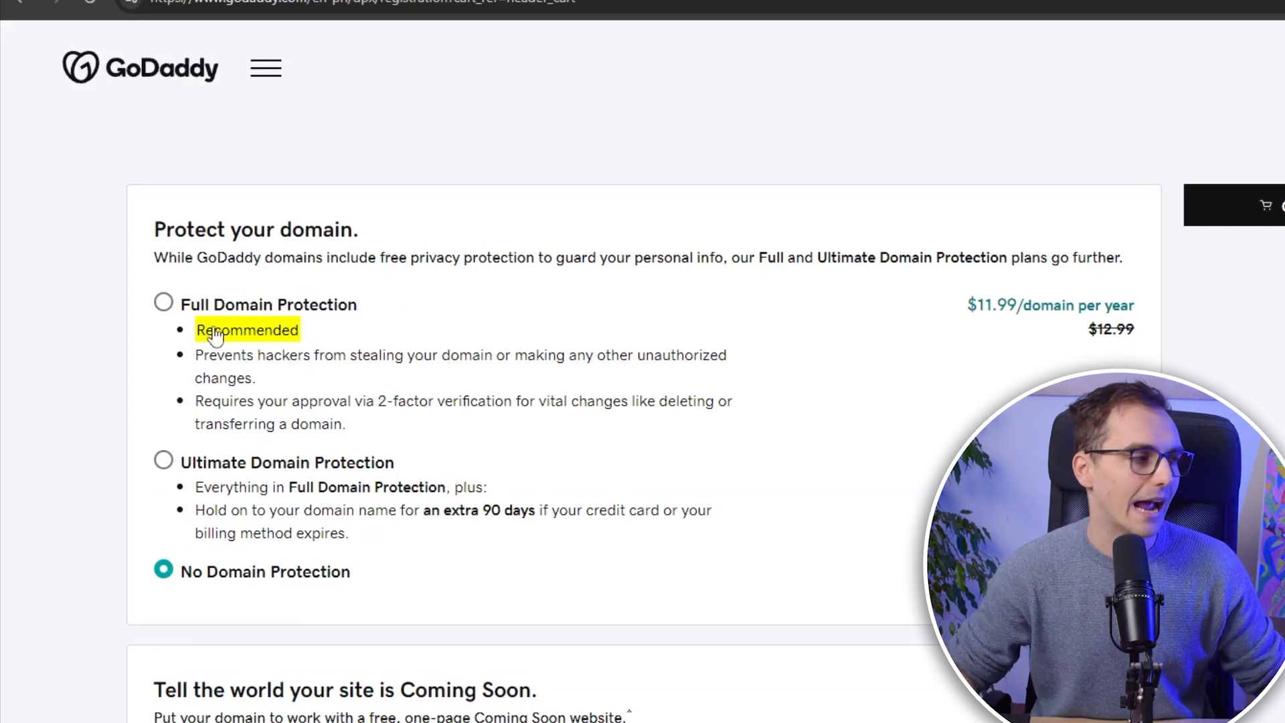
left_click(163, 304)
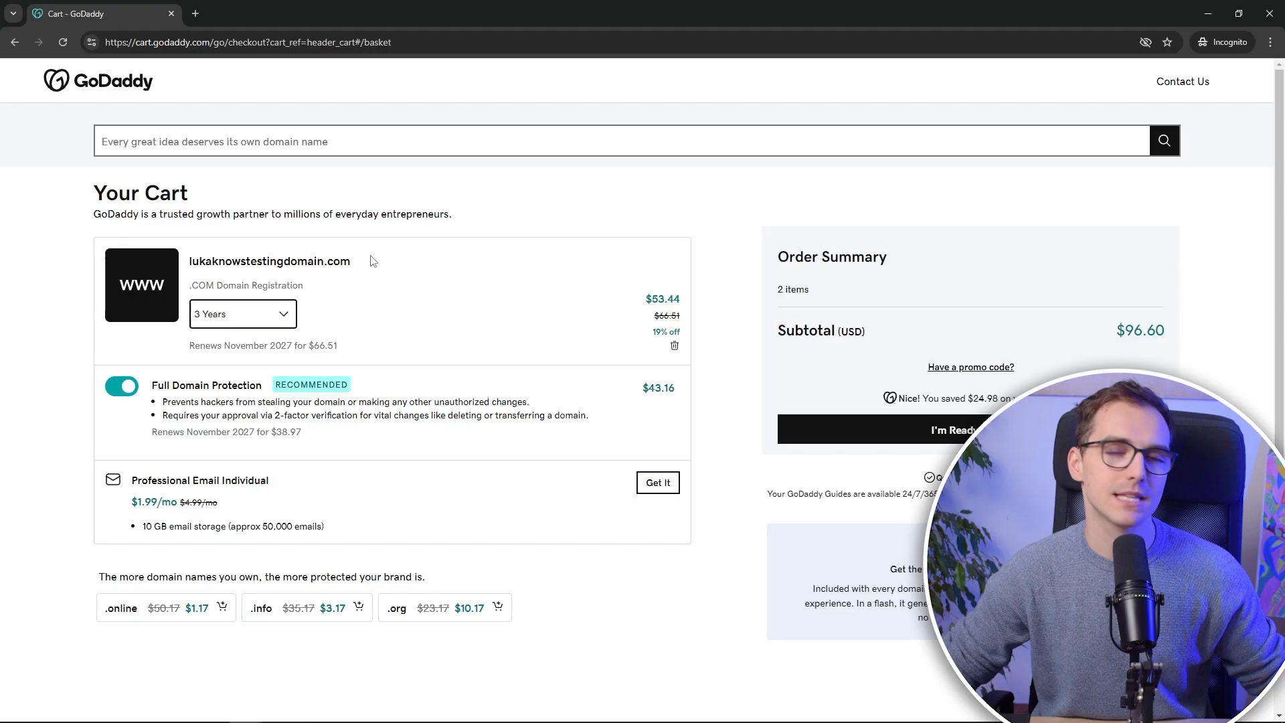
- Leave the $96.60 GoDaddy cart and switch to the Hostinger tutorial tab
left_click(98, 13)
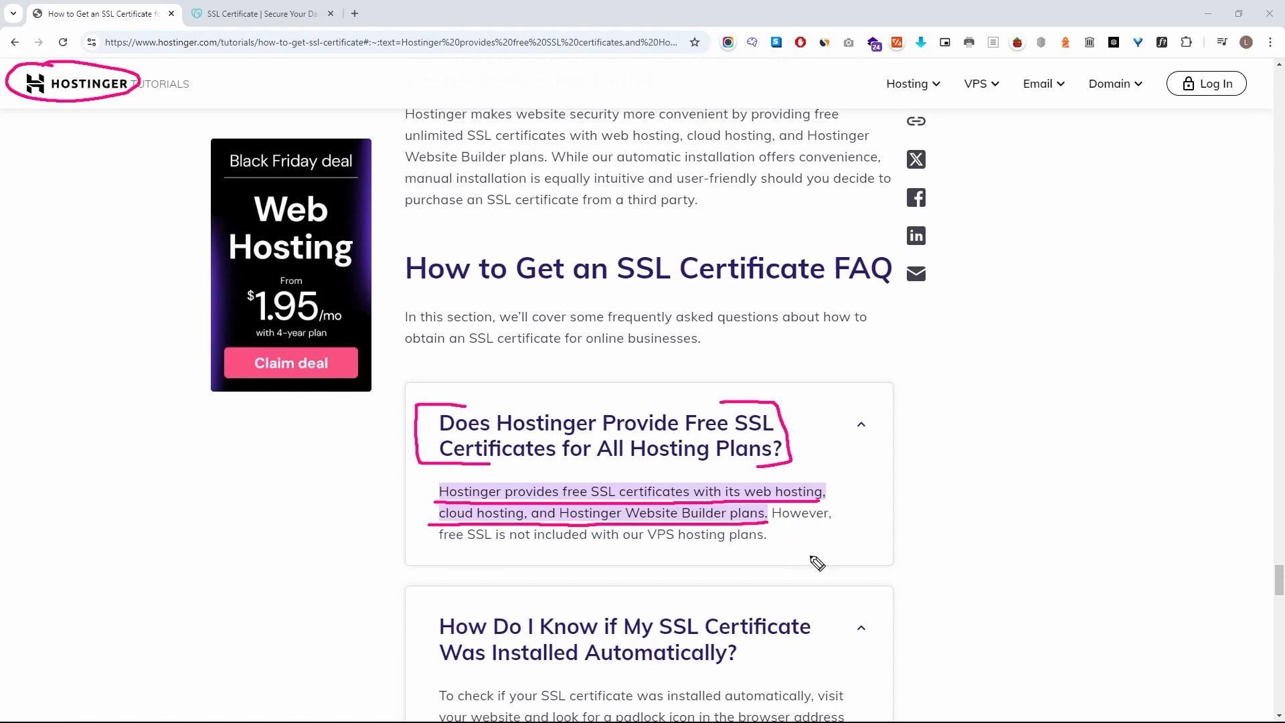
left_click(261, 14)
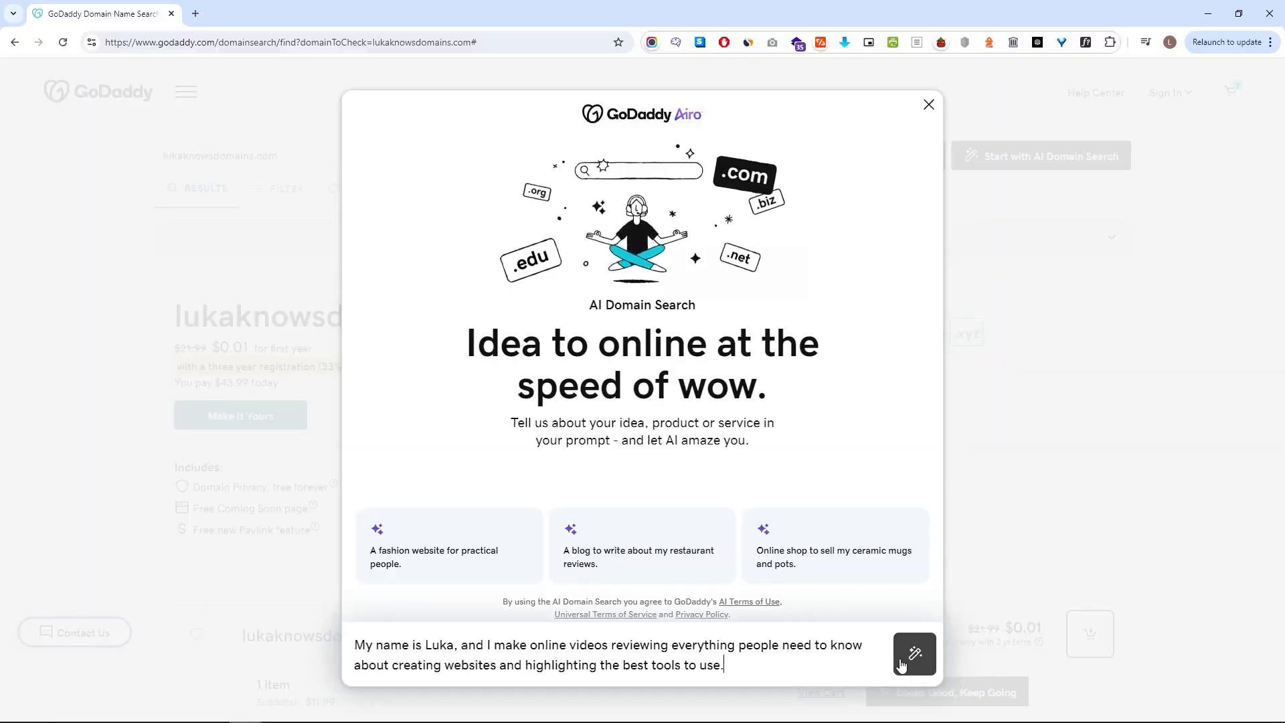
- Generate Airo AI domain ideas for the review-channel description and browse suggestions like createchamptips.com
left_click(914, 655)
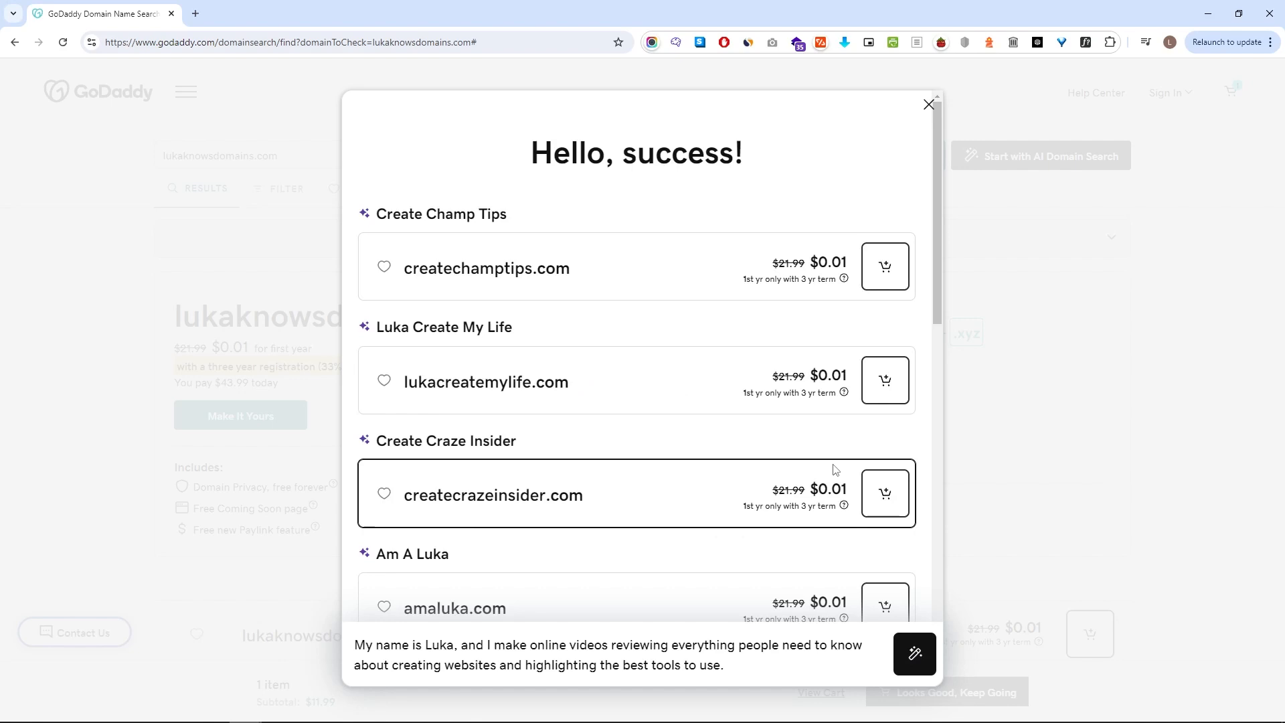
double_click(433, 268)
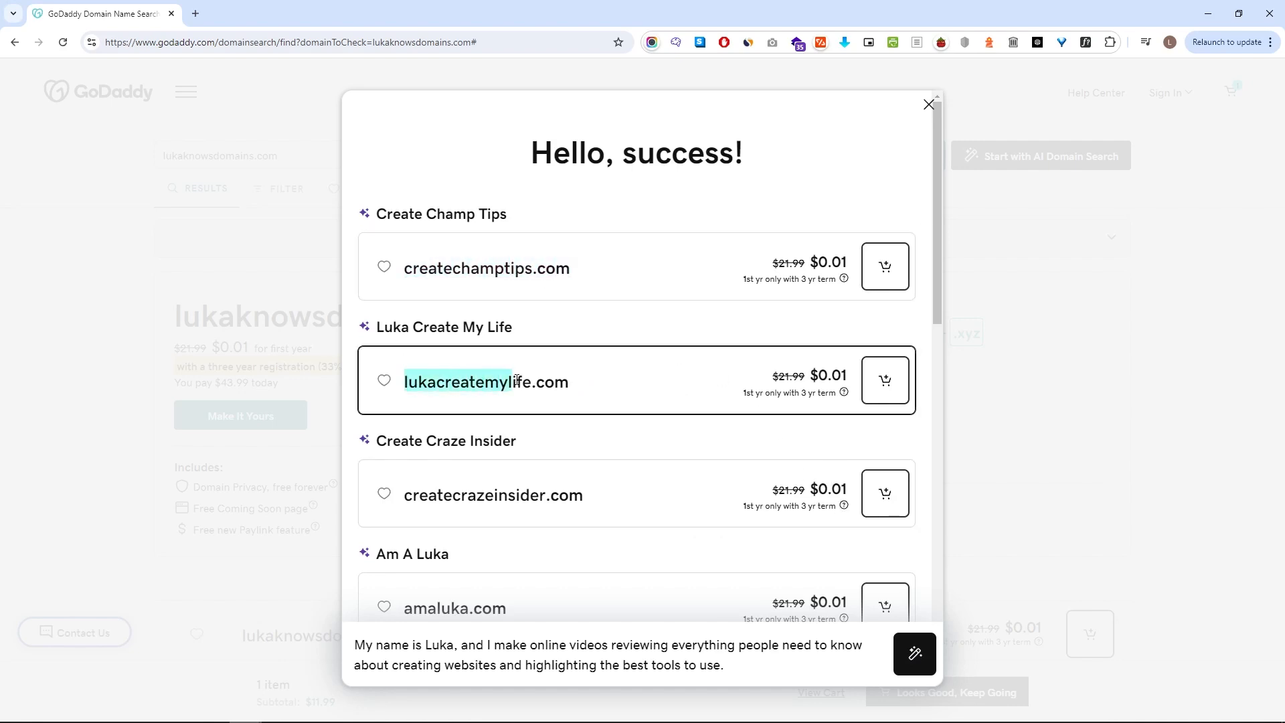
scroll("down", 3)
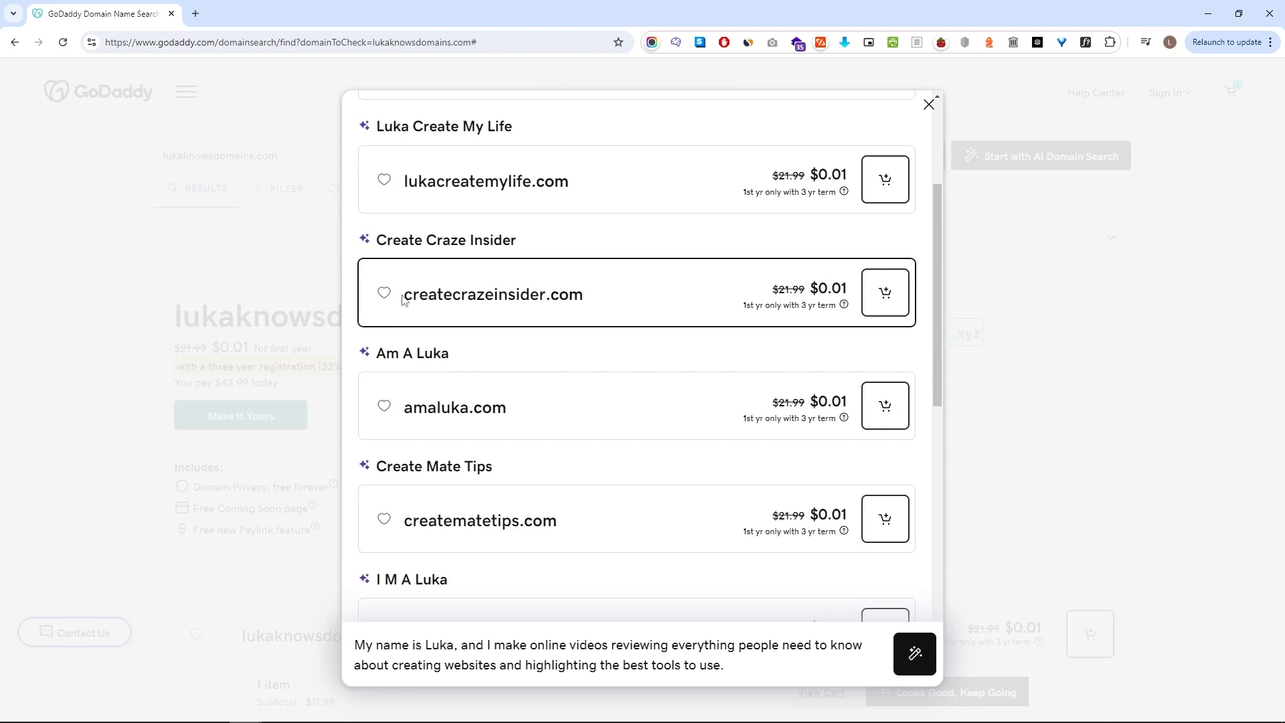
scroll("down", 3)
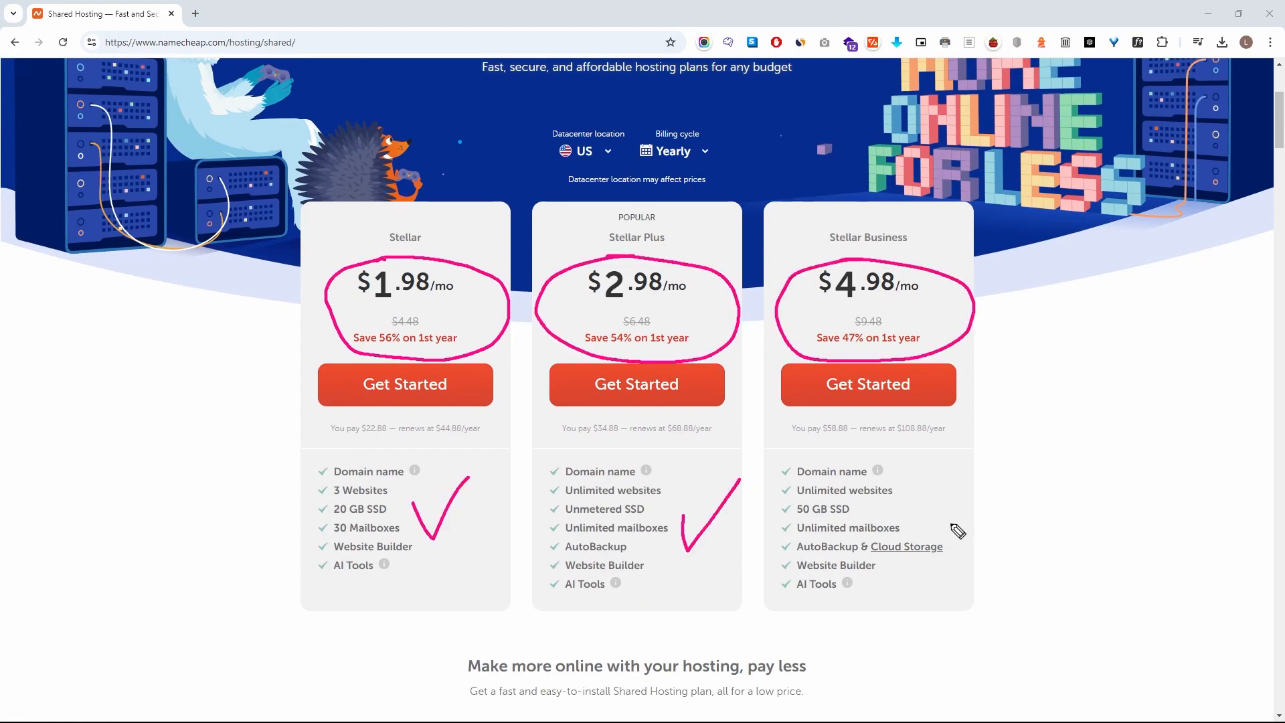
scroll("down", 3)
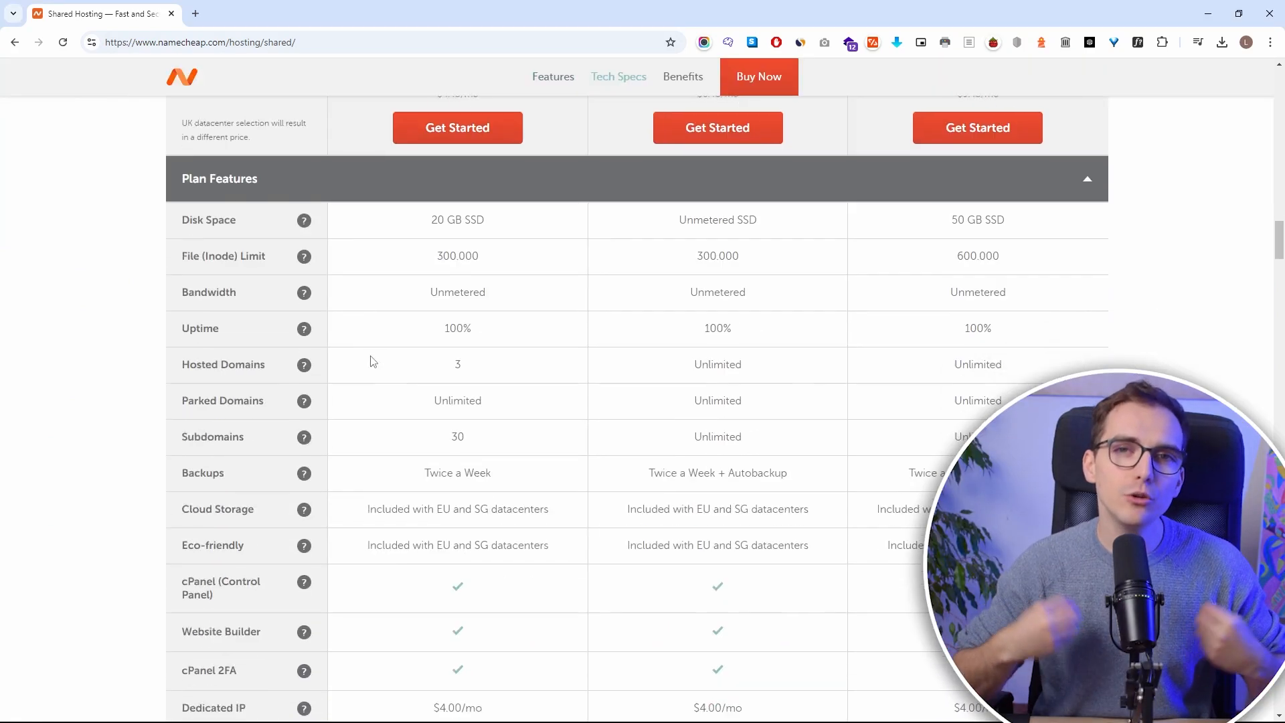
scroll("down", 3)
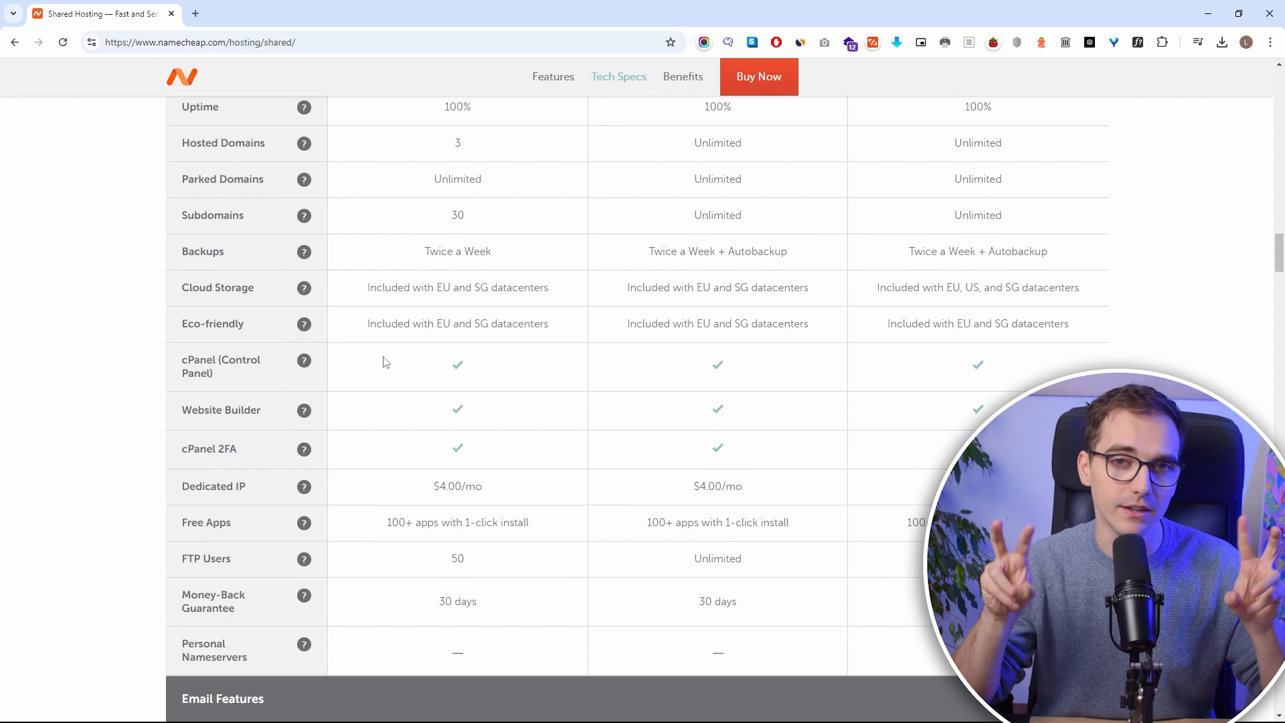
scroll("down", 3)
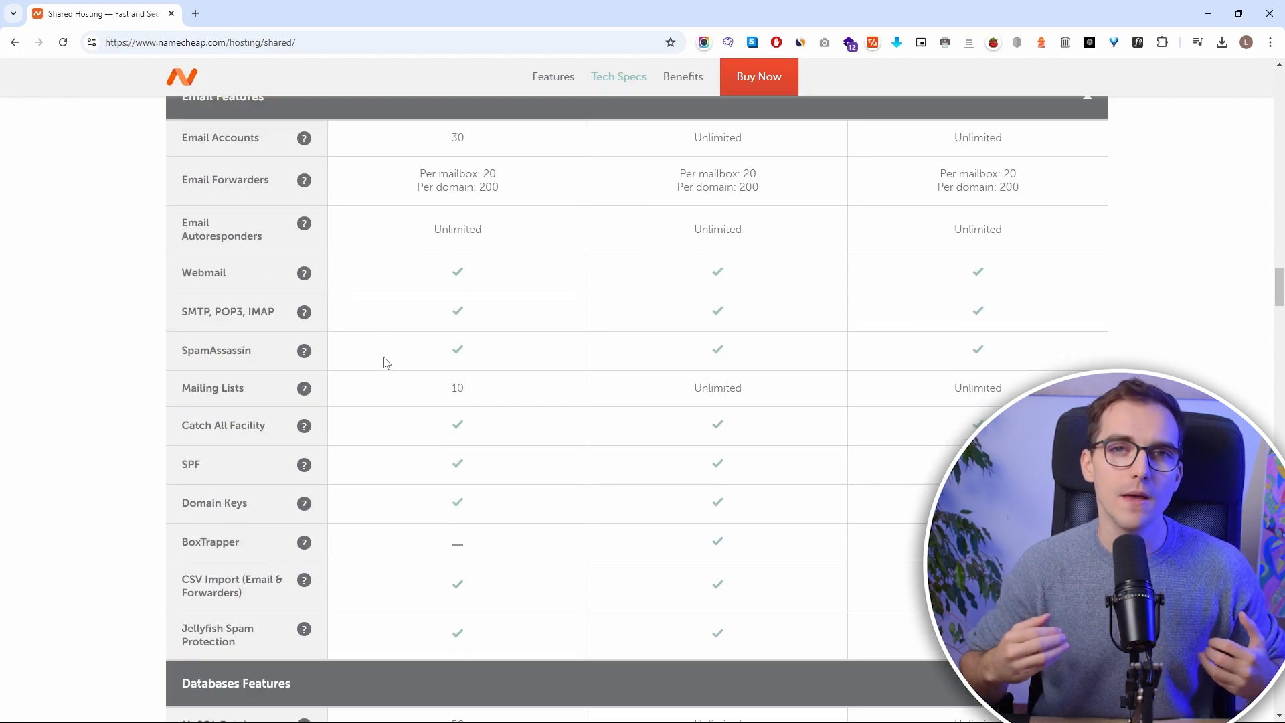
scroll("down", 3)
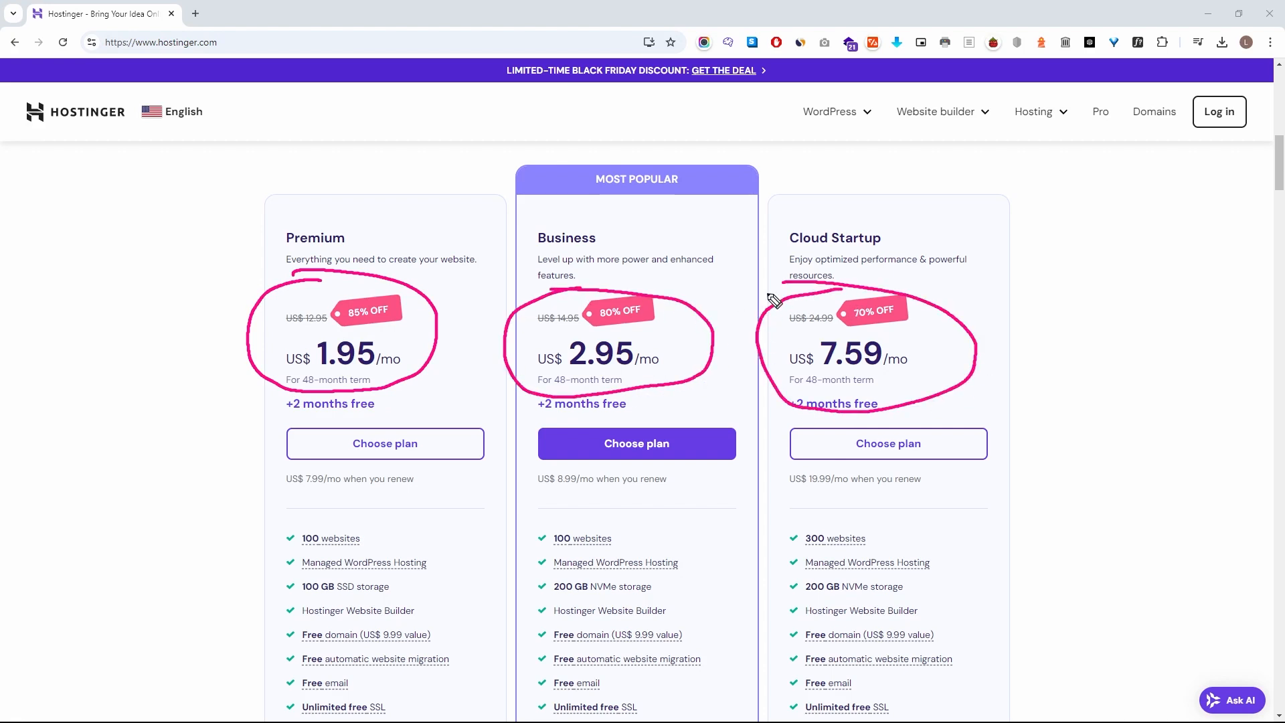
- Scroll the Hostinger Premium, Business and Cloud Startup pricing cards
scroll("down", 3)
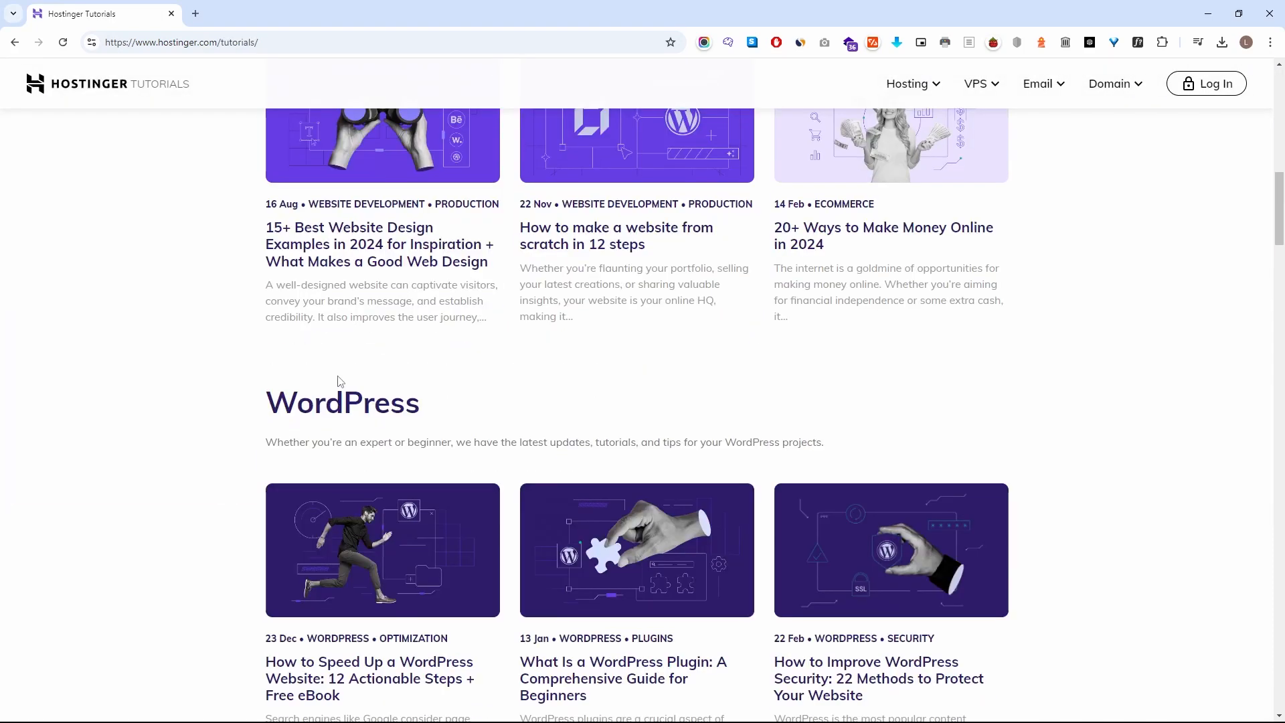
scroll("down", 3)
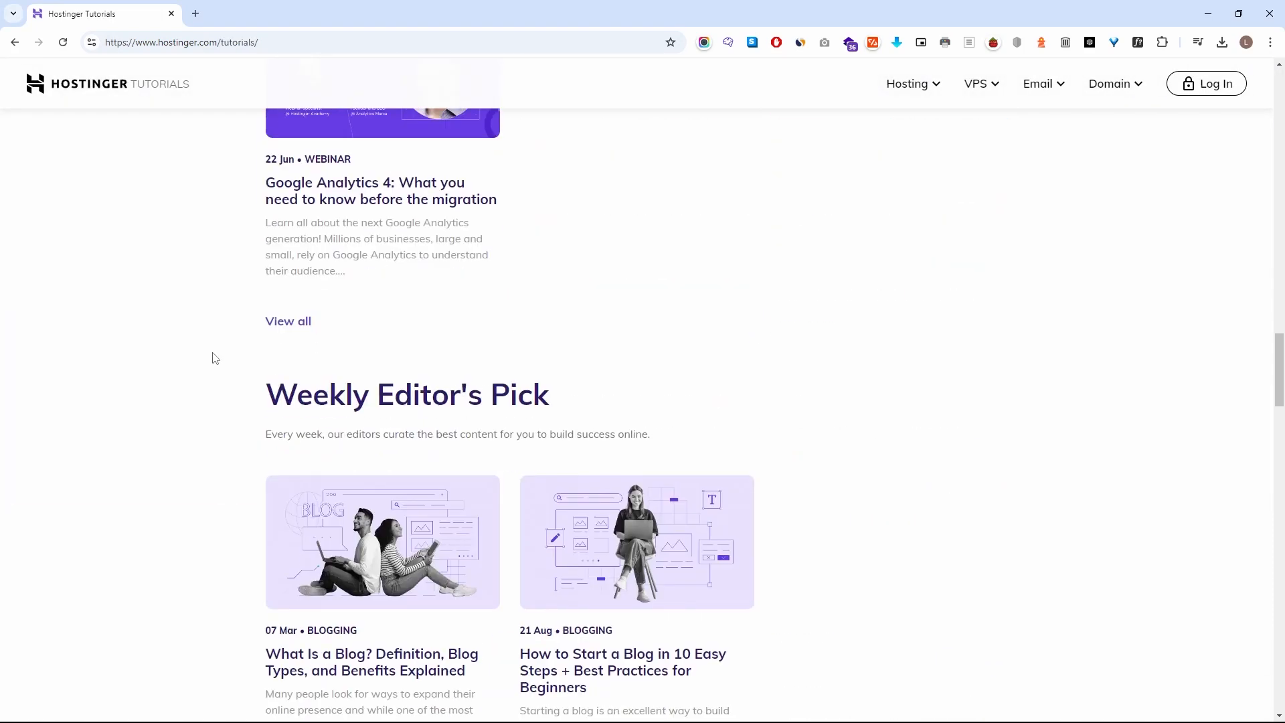
scroll("down", 3)
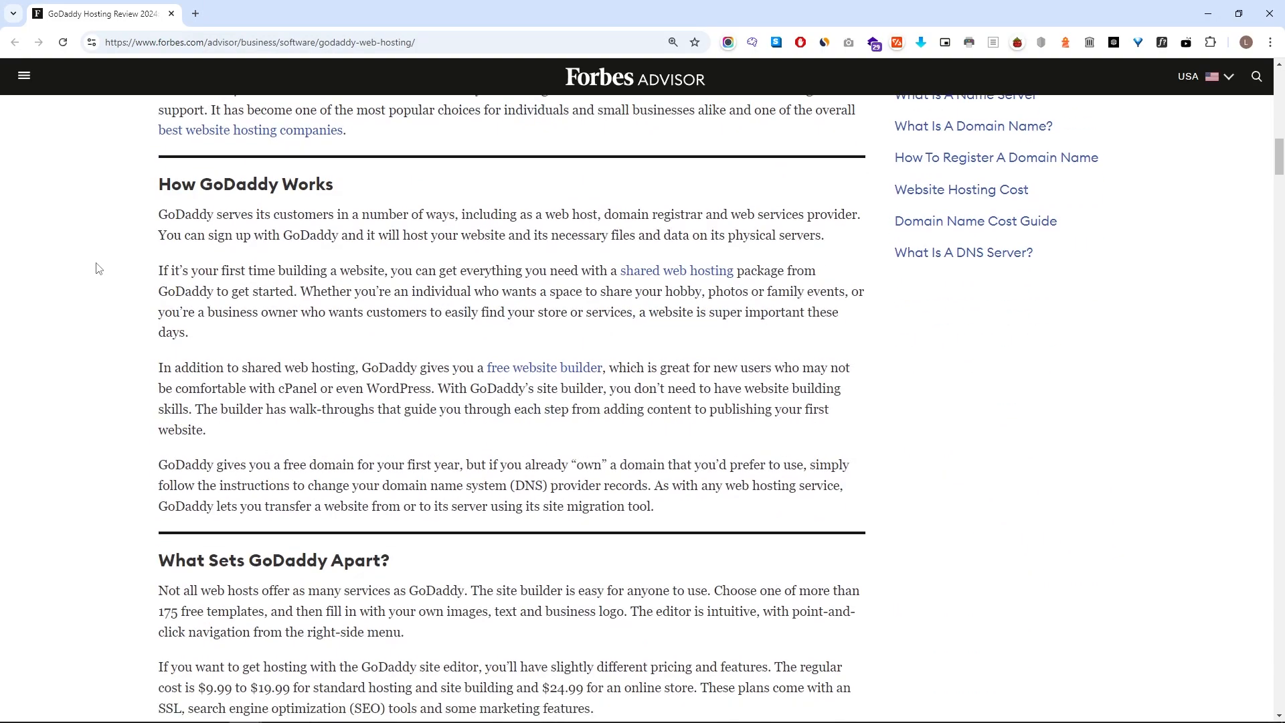
- Read down the Forbes Advisor GoDaddy review to its Pricing and Plans table
scroll("down", 3)
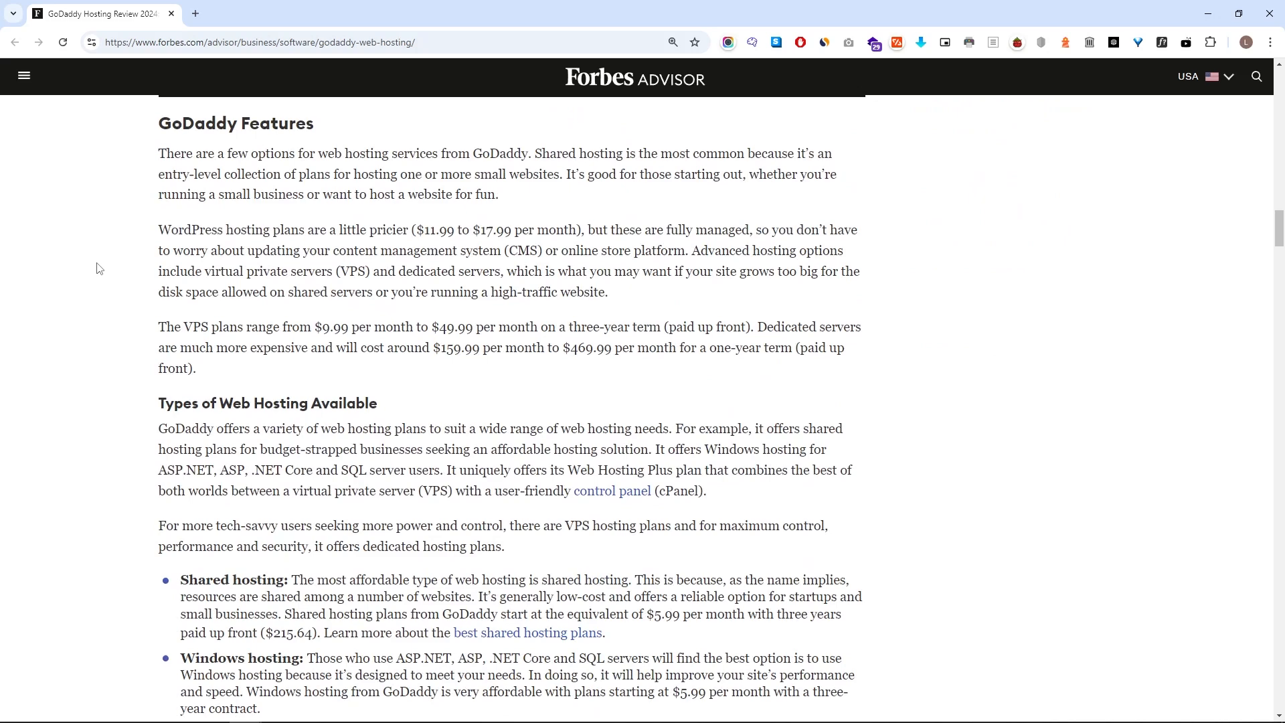
scroll("down", 3)
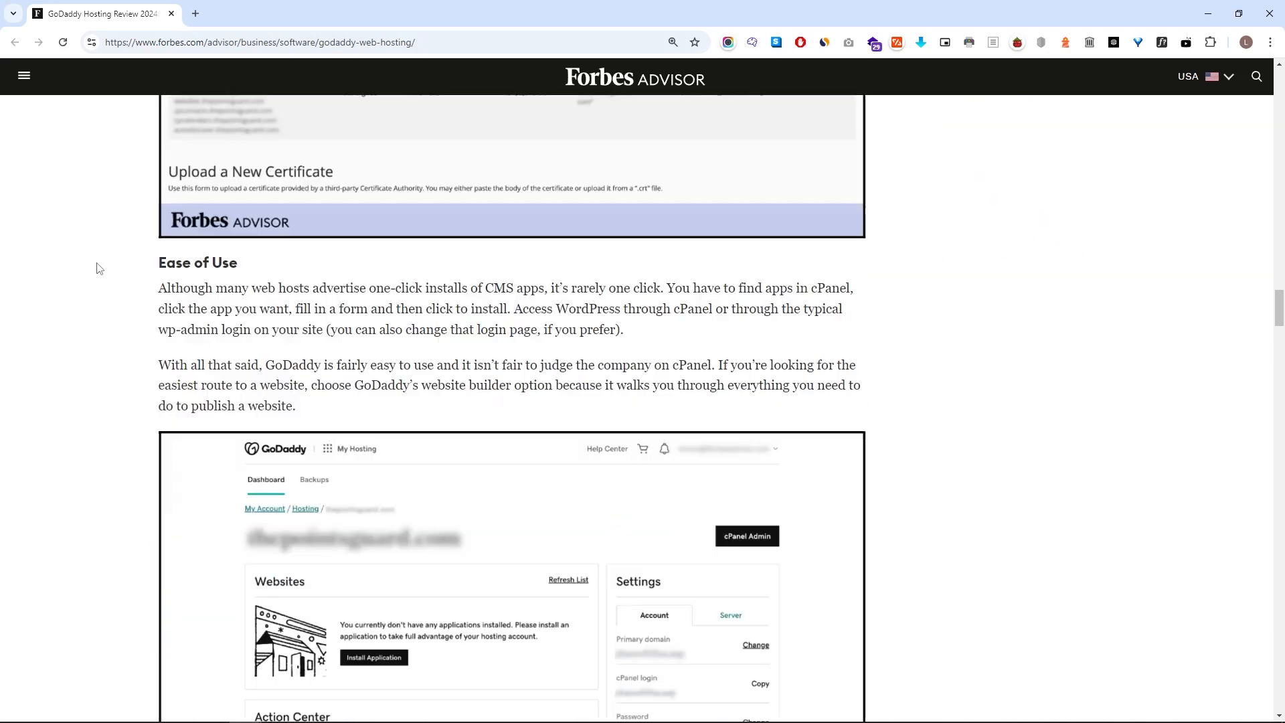
scroll("down", 3)
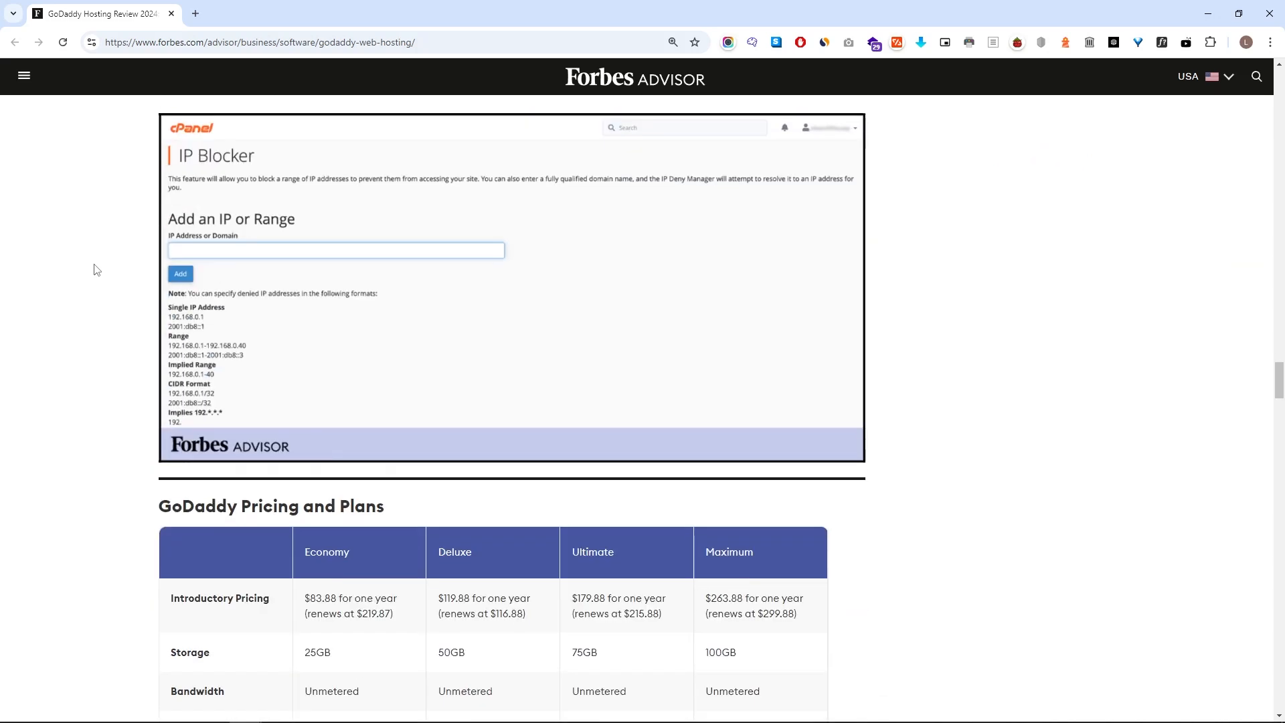
scroll("down", 3)
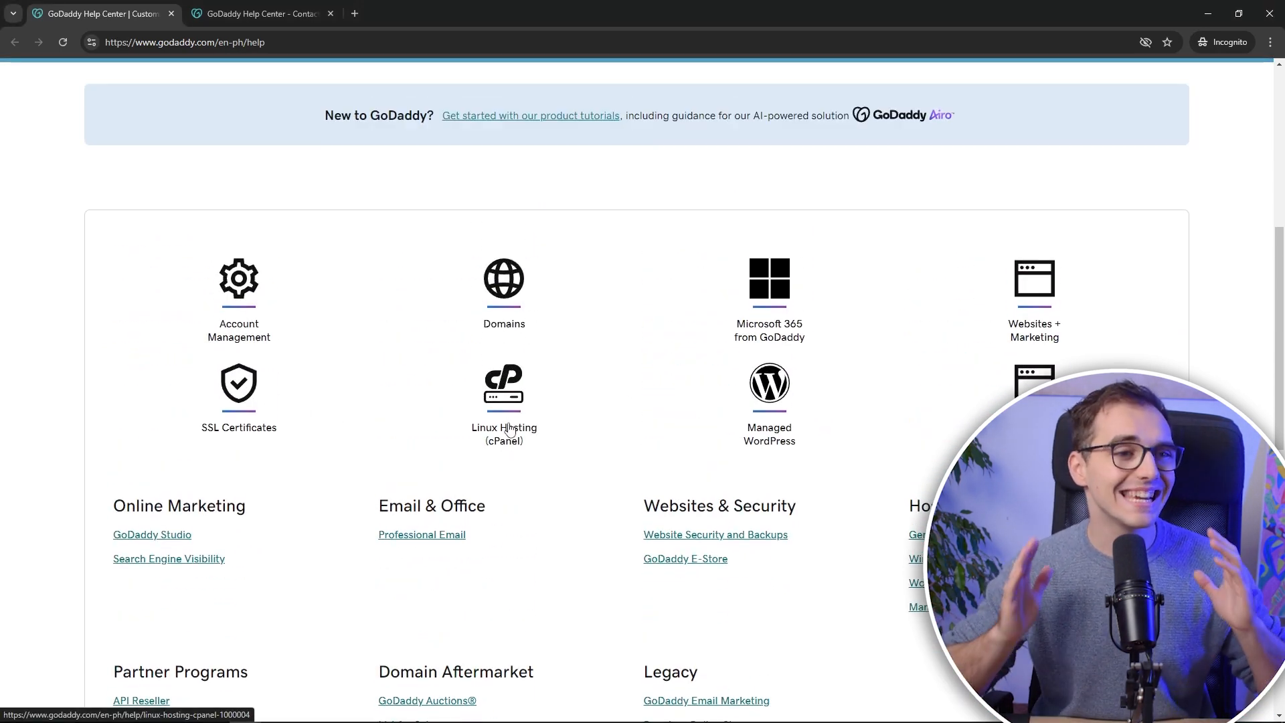
- Browse the Linux Hosting (cPanel) help articles down to the Work with databases topics
left_click(505, 382)
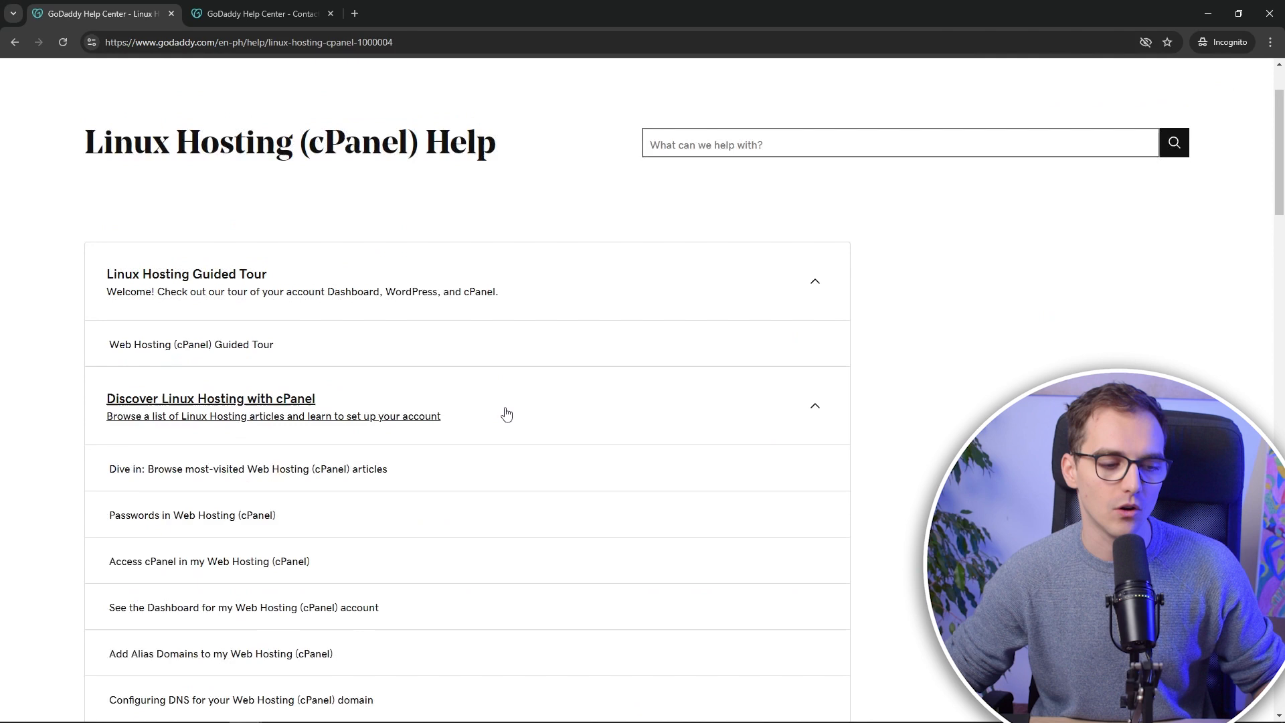
scroll("down", 3)
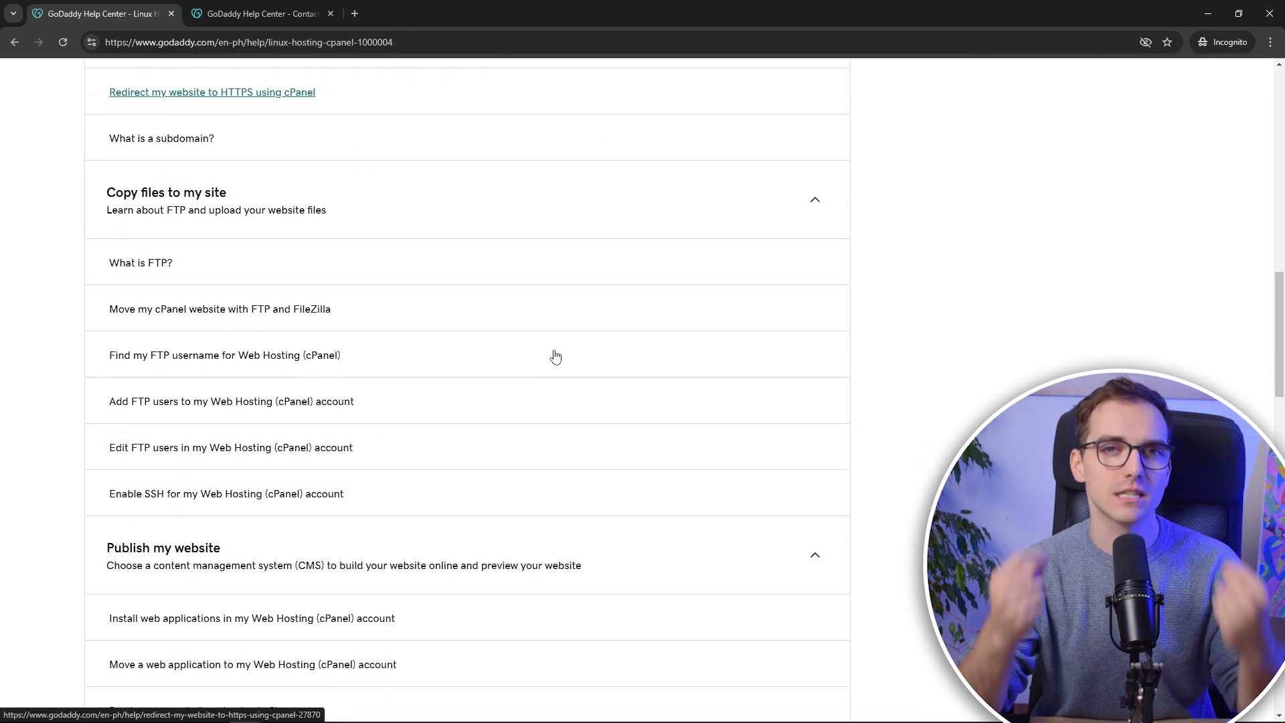
scroll("down", 3)
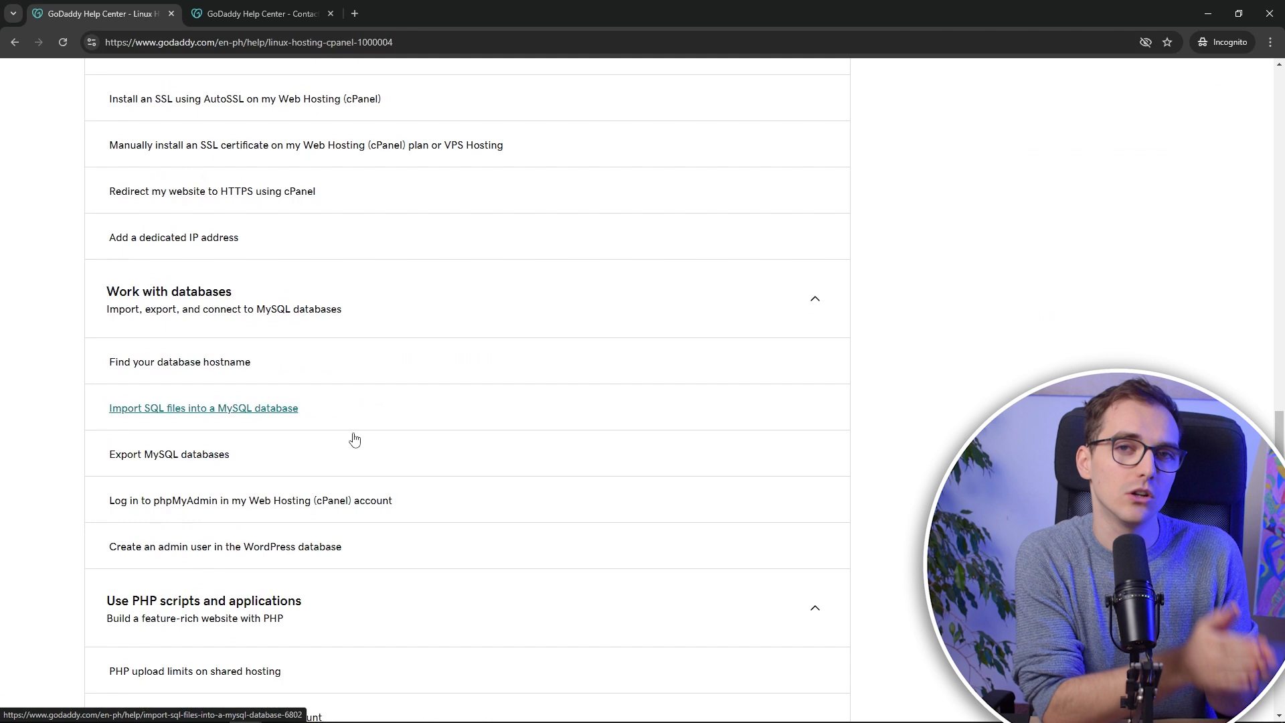
mouse_move(287, 455)
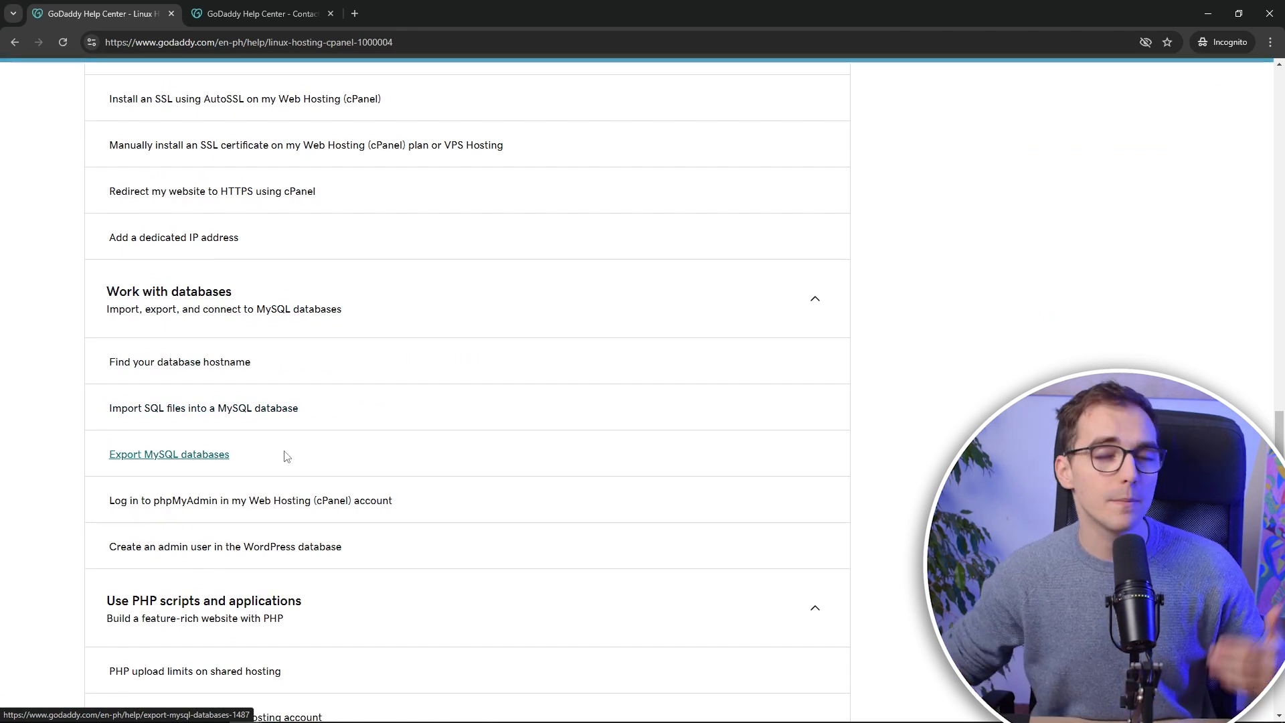
left_click(169, 454)
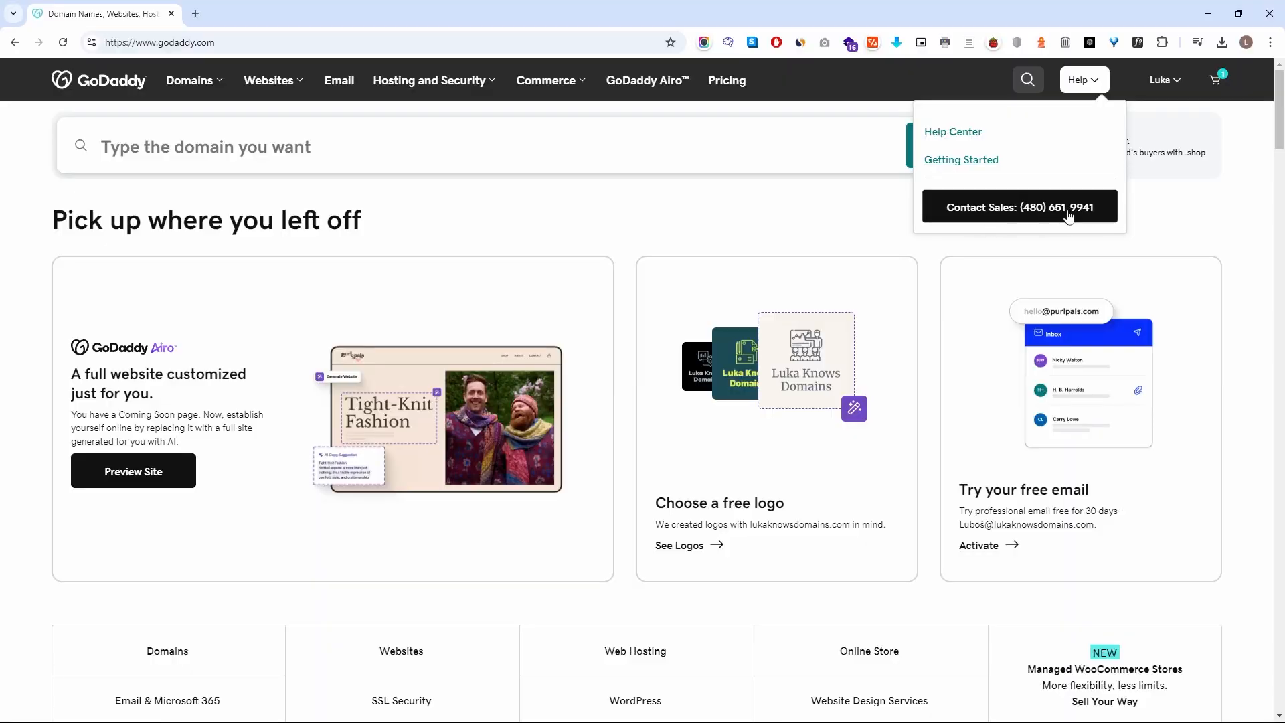
- Toggle the top-bar Help dropdown listing Help Center, Getting Started and the sales phone line
left_click(1081, 79)
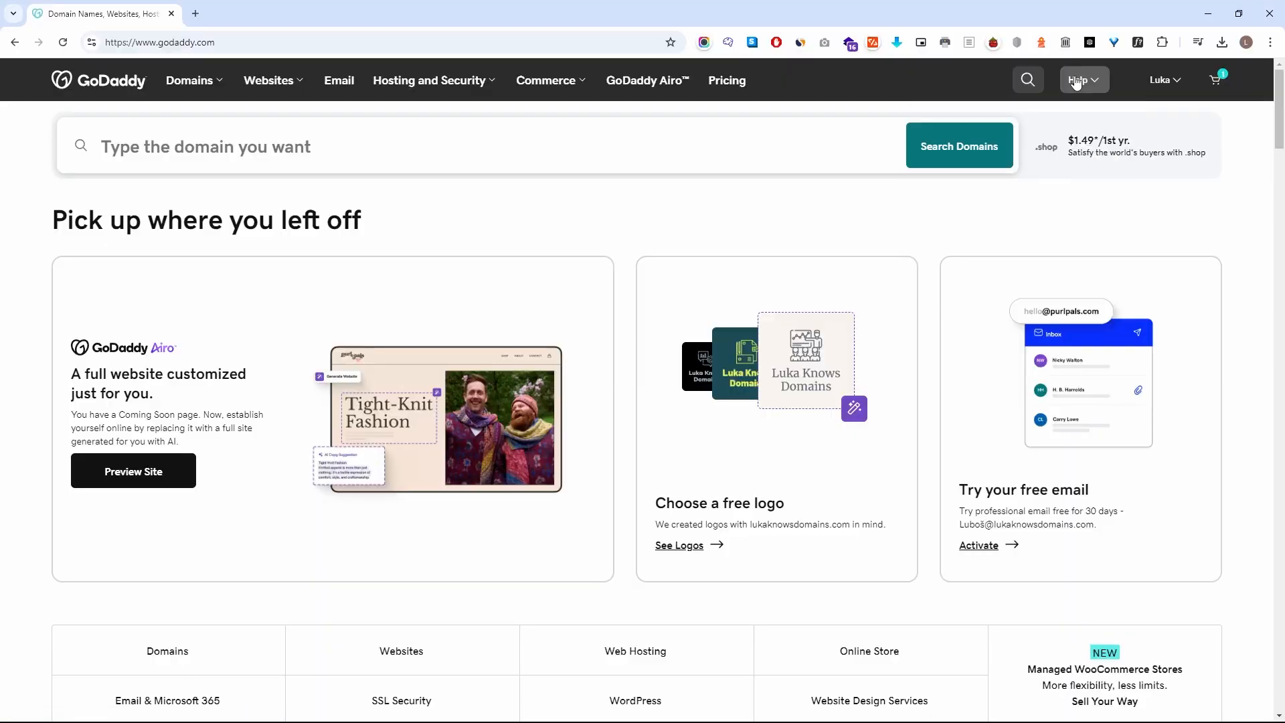
left_click(1079, 79)
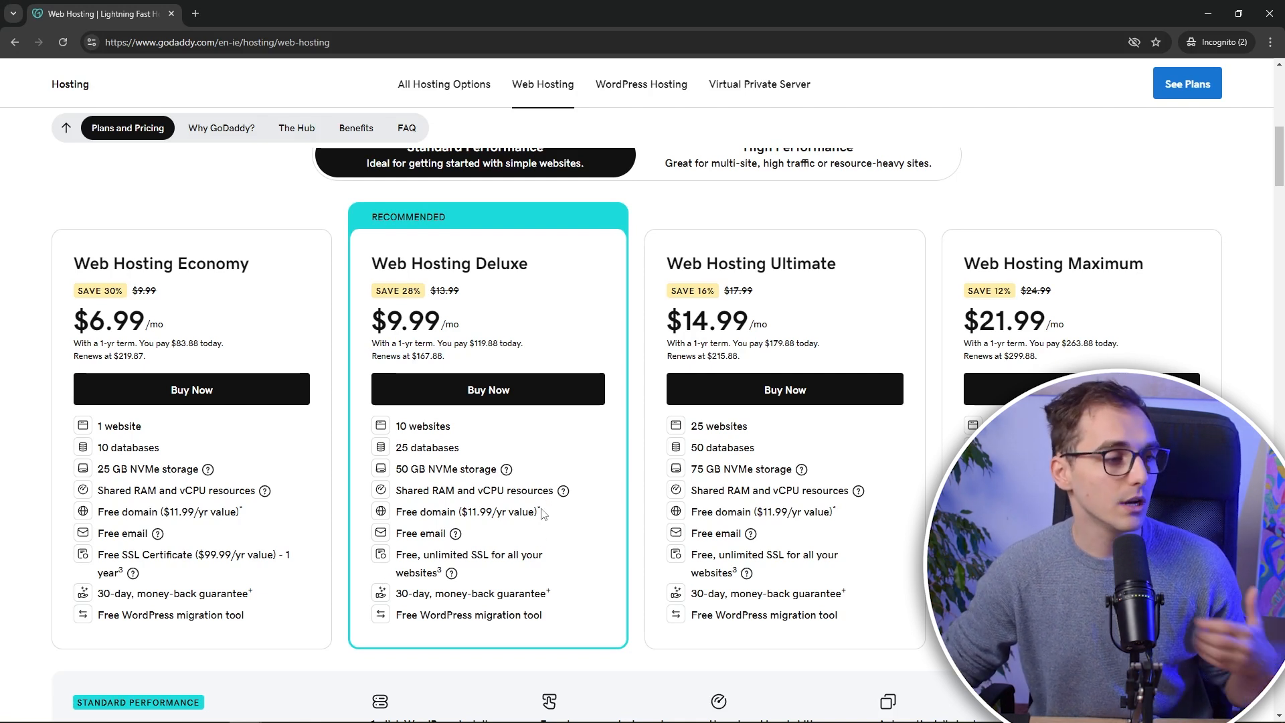
- Bring up GoDaddy's web hosting plans and pricing in a second tab
scroll("down", 3)
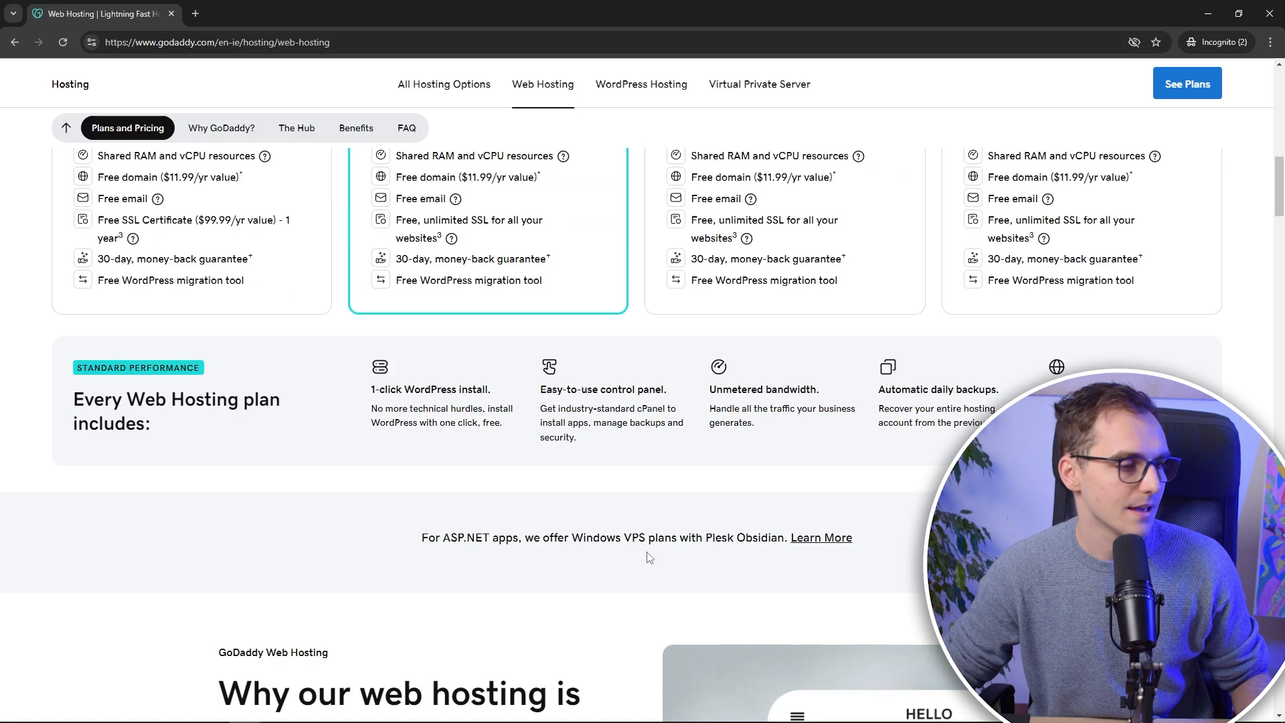
left_click(221, 129)
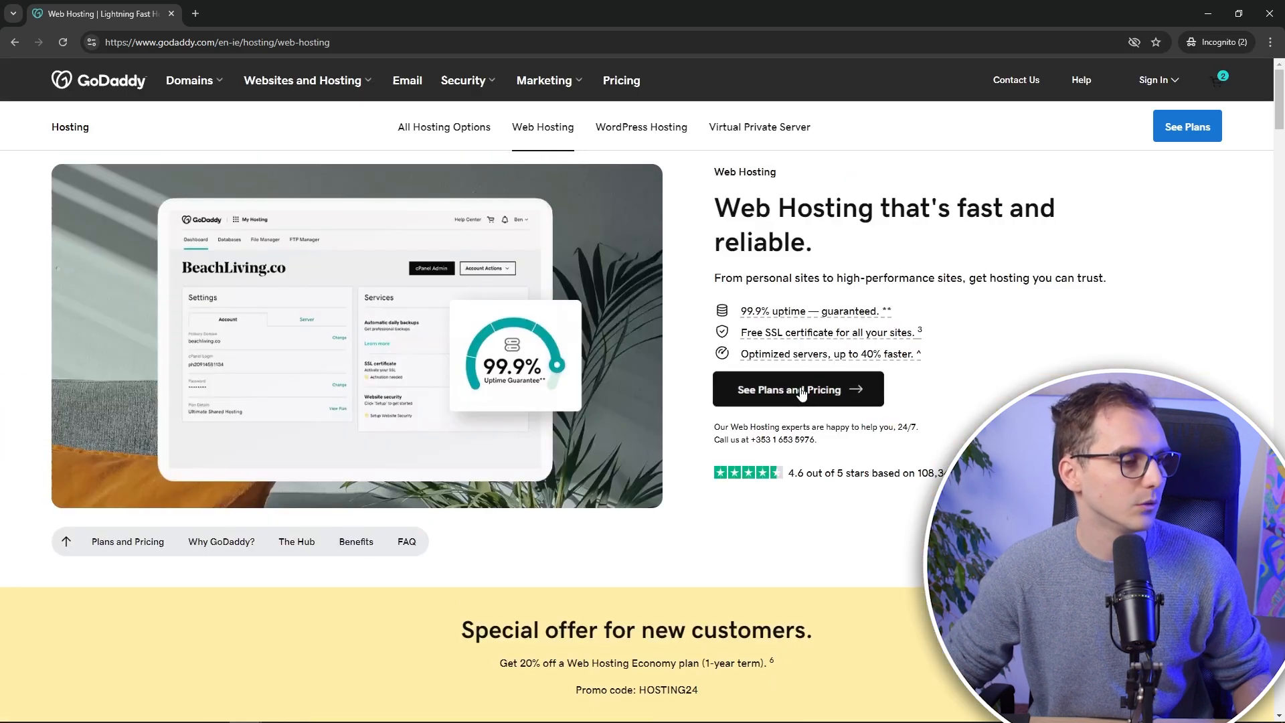
left_click(798, 388)
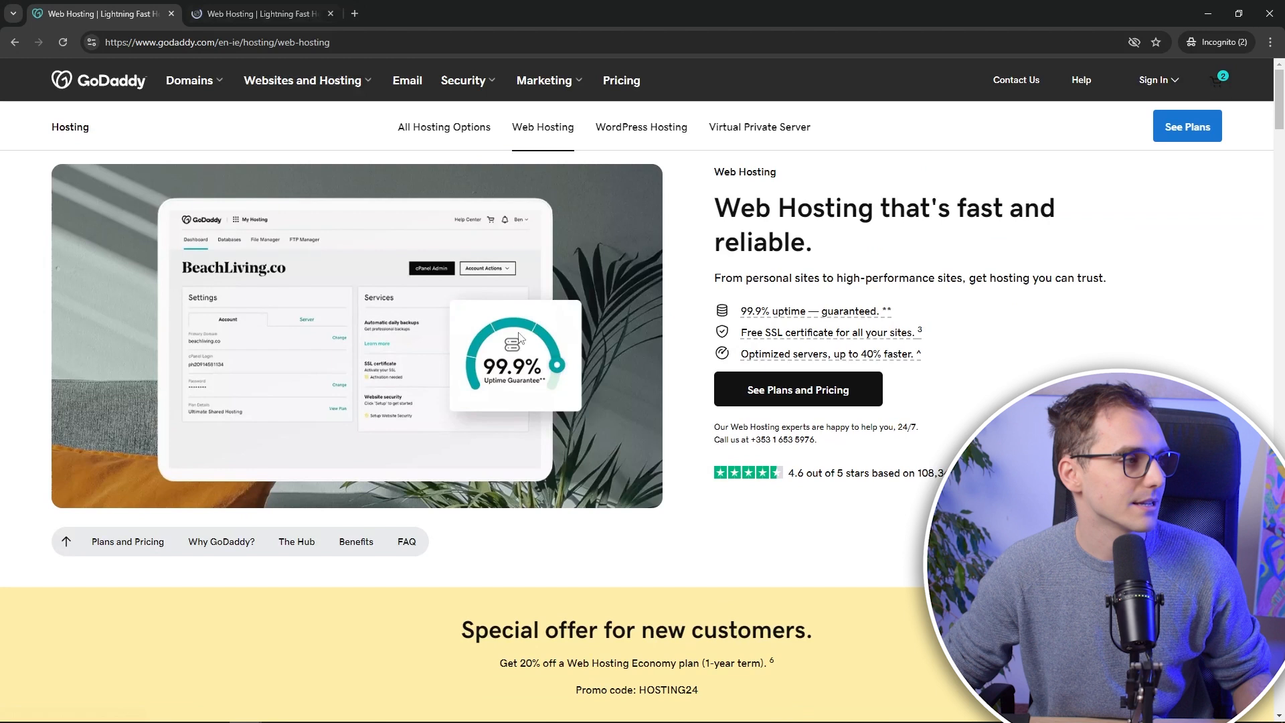
scroll("down", 3)
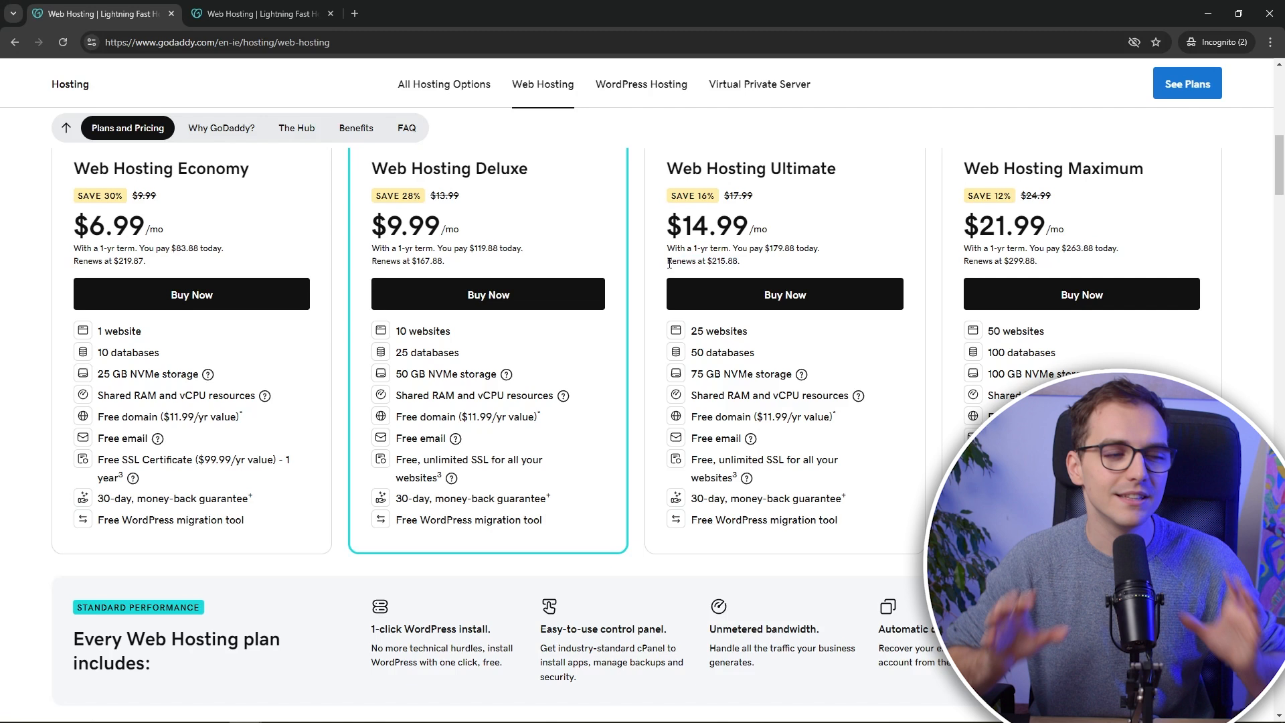
mouse_move(689, 340)
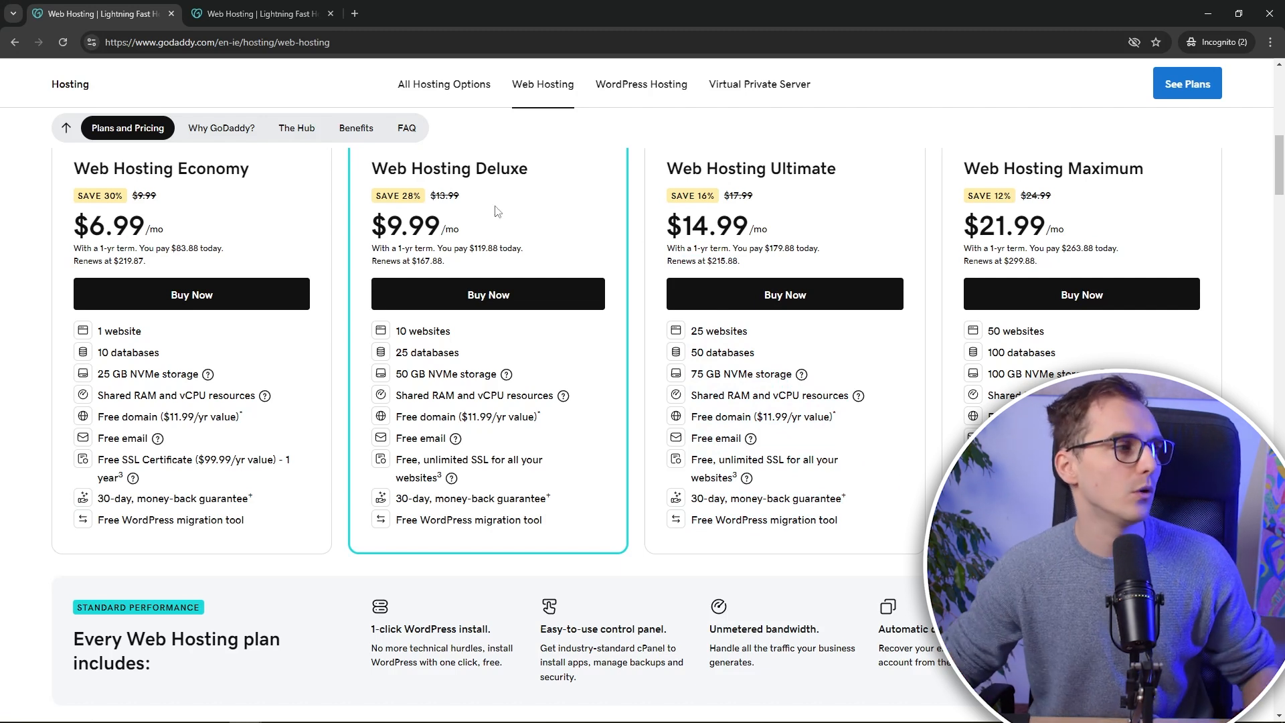
- Review the Economy, Deluxe, Ultimate and Maximum plan cards down to the money-back guarantee
scroll("down", 3)
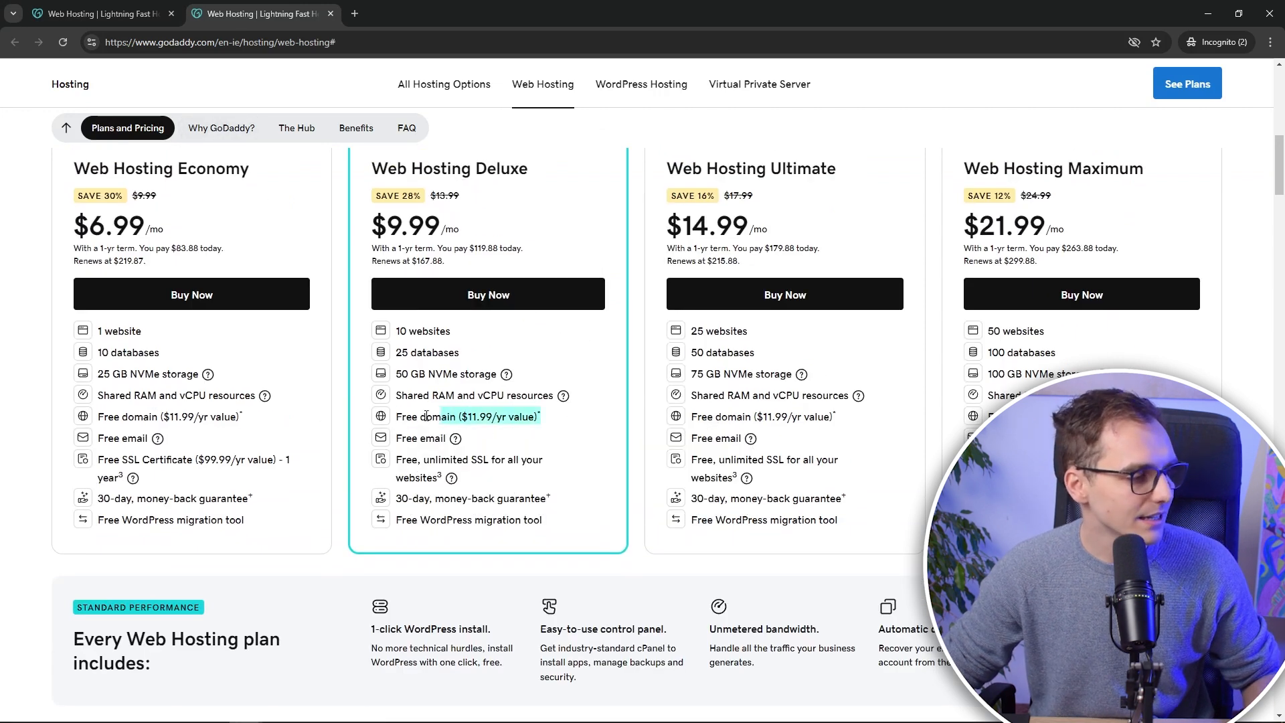
scroll("down", 3)
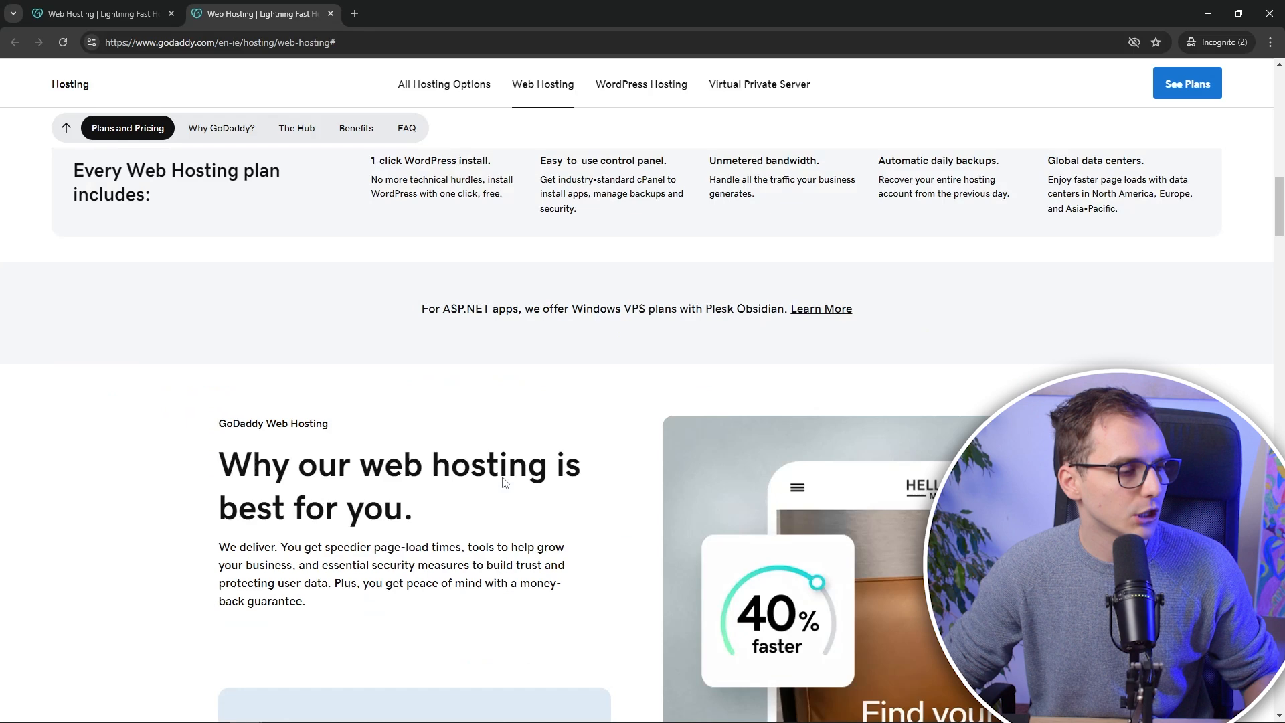
left_click(221, 128)
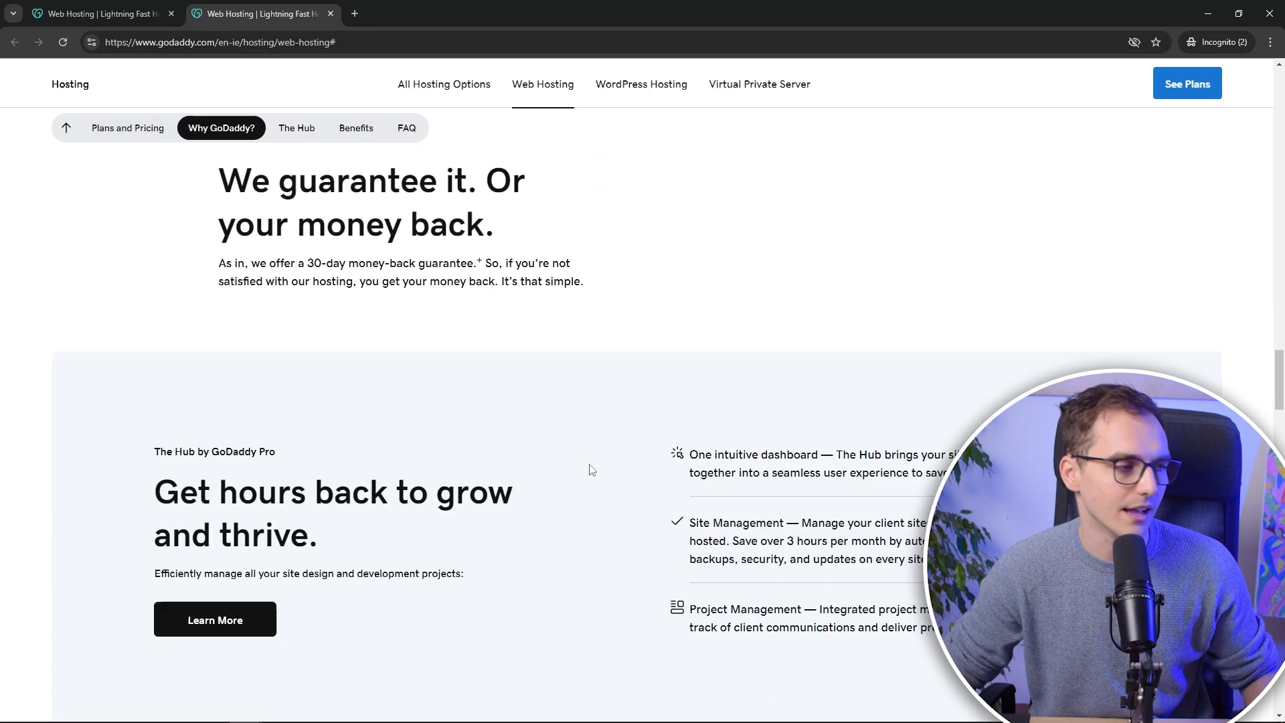
left_click(405, 129)
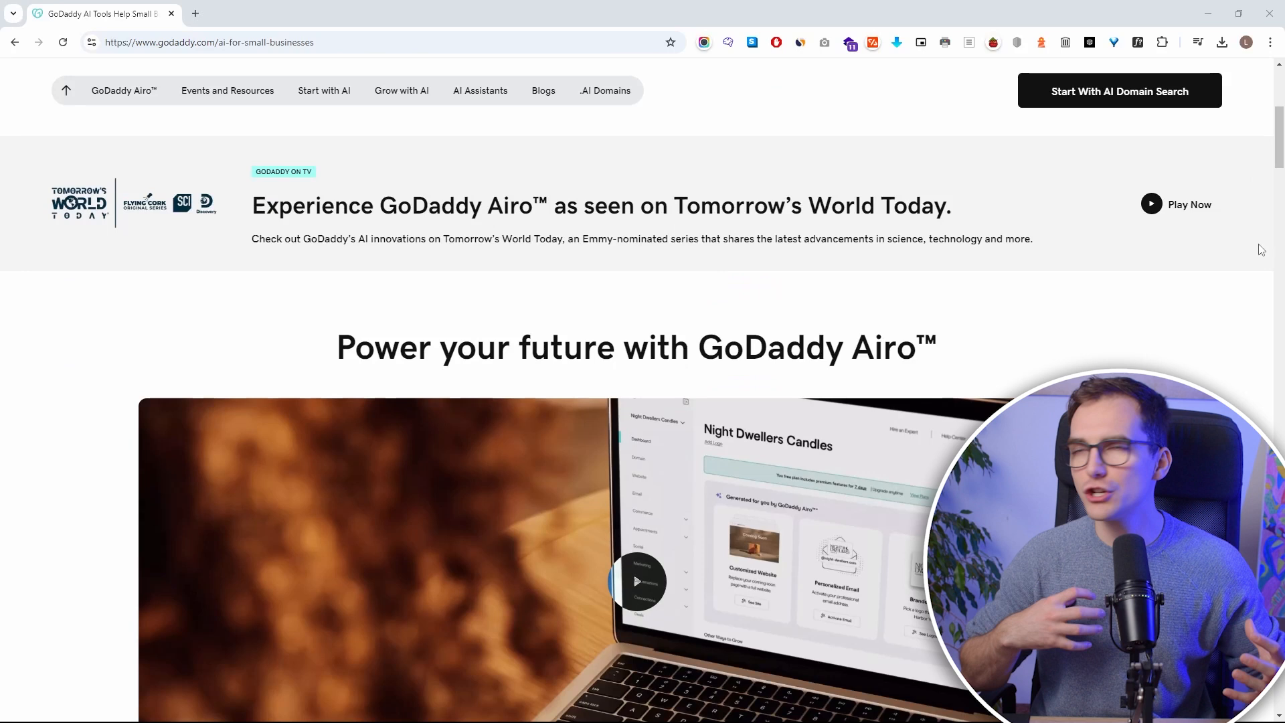
- Scroll the GoDaddy Airo AI-for-small-businesses page down to its events and resources section
scroll("down", 3)
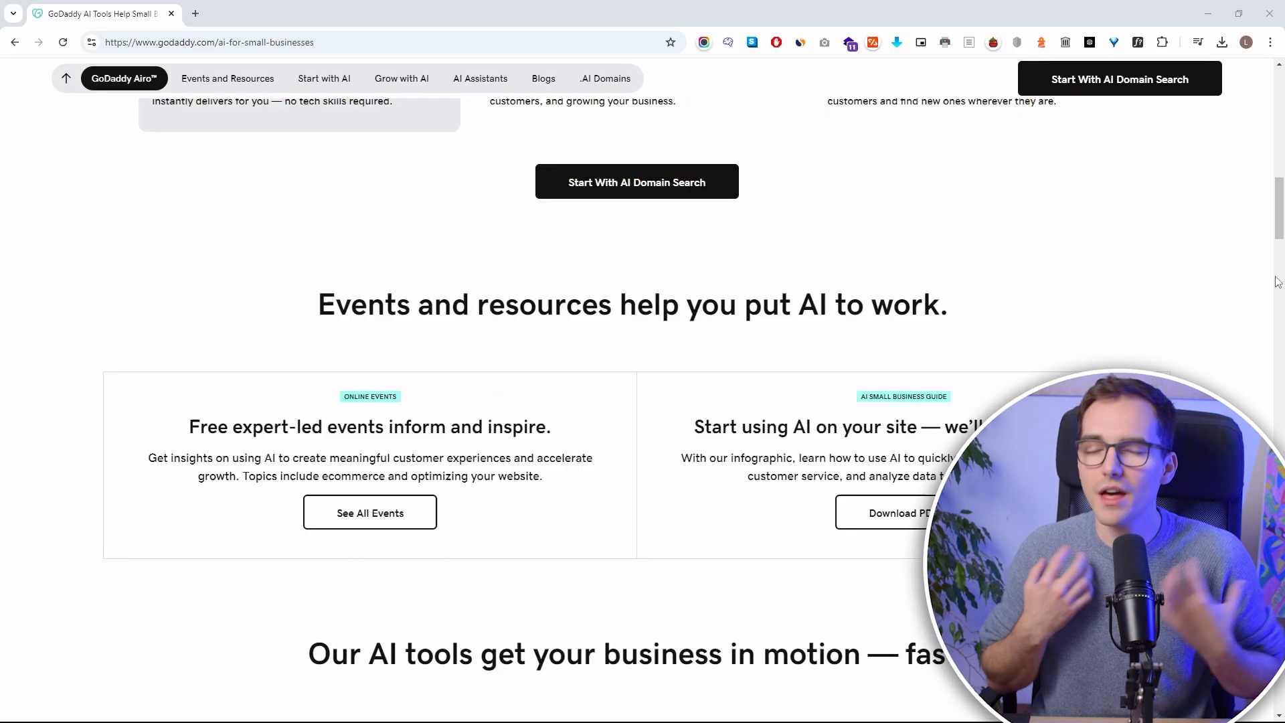